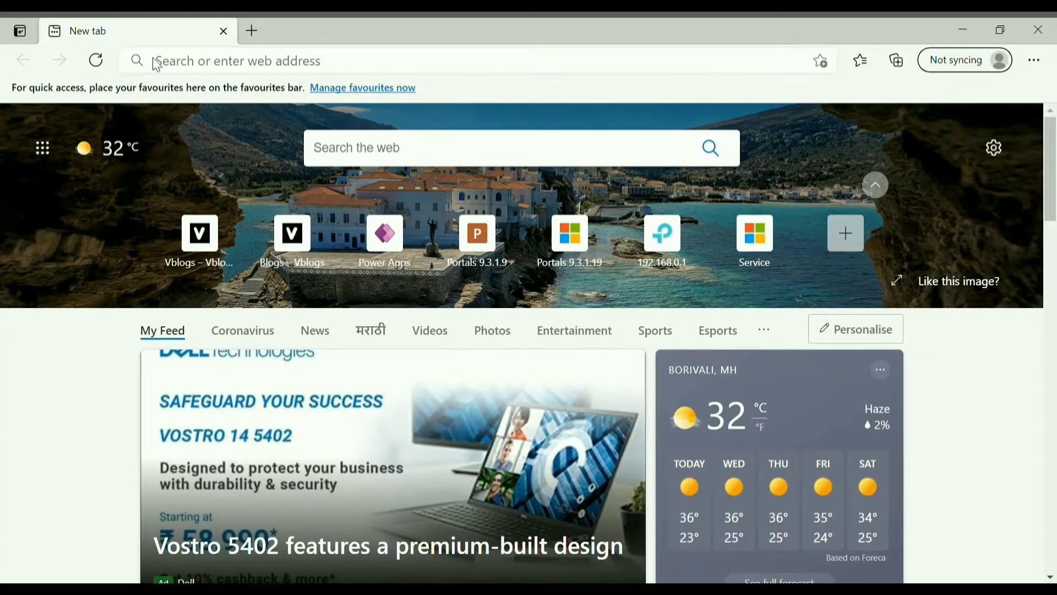
# - Open Power Apps and switch the environment from Trivia (default) to Trivia
pyautogui.click(384, 233)
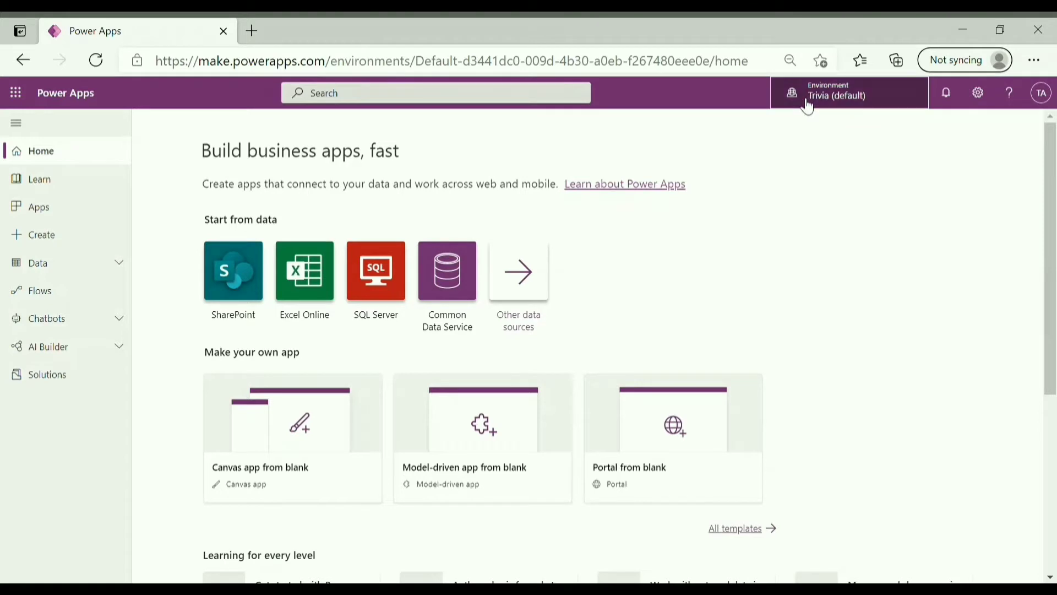
pyautogui.click(836, 93)
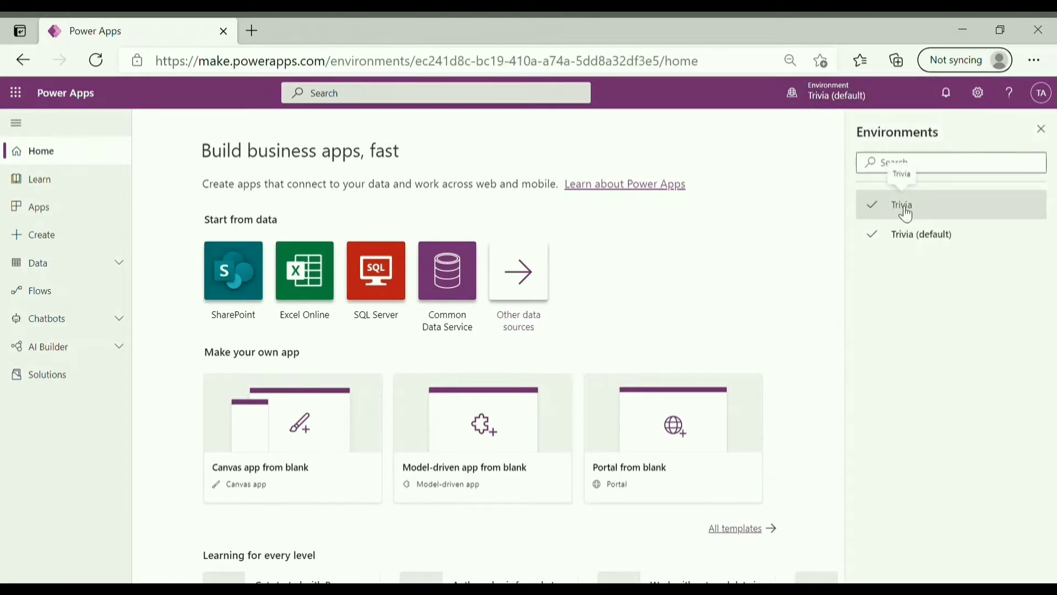
pyautogui.click(902, 204)
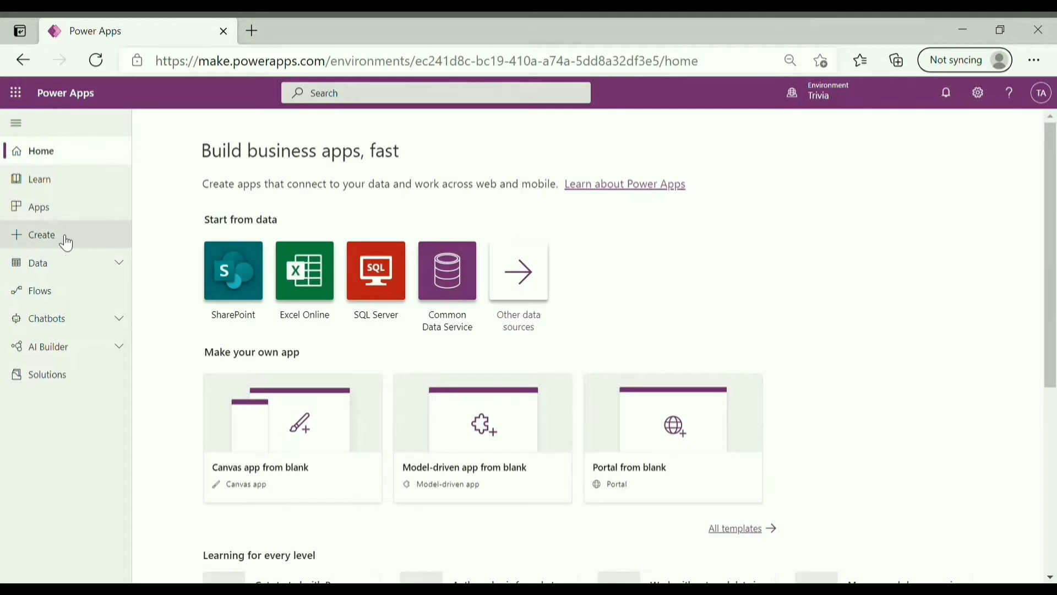
# - Open Create and scroll through the blank, data-based and template app options
pyautogui.click(41, 234)
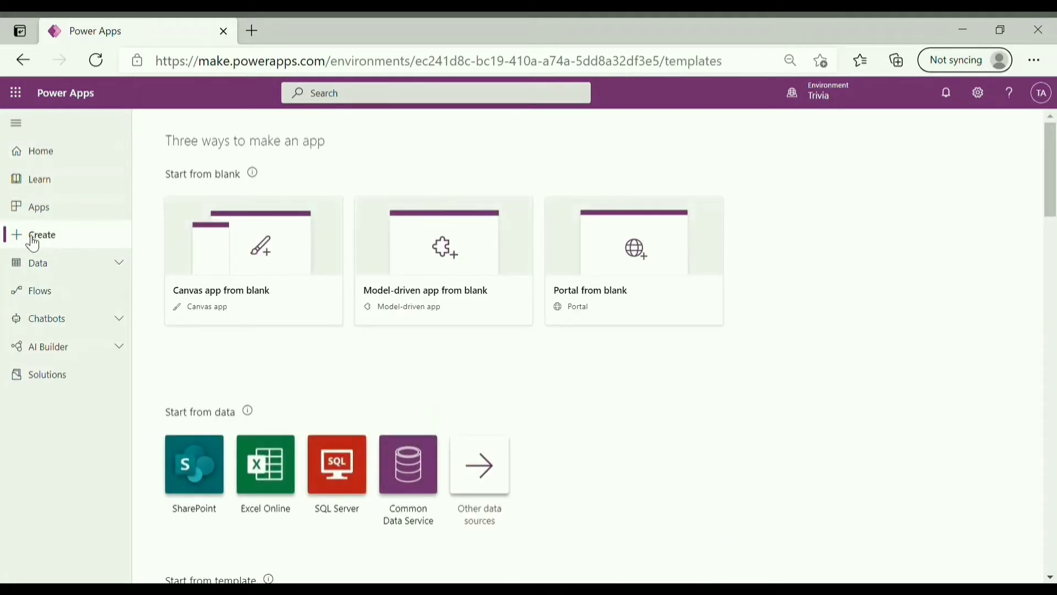
pyautogui.moveTo(602, 245)
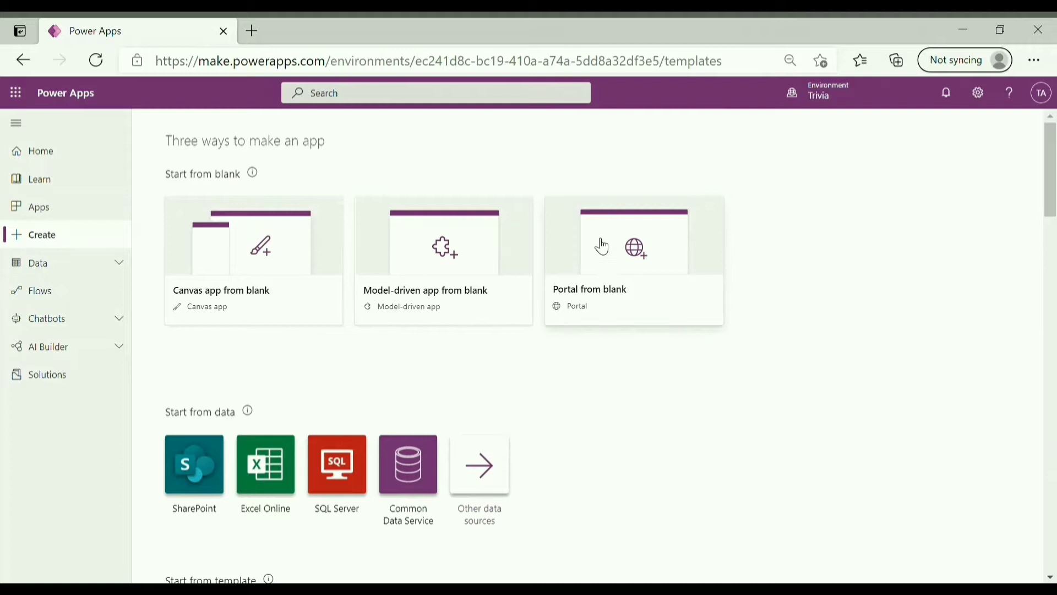
pyautogui.moveTo(1036, 208)
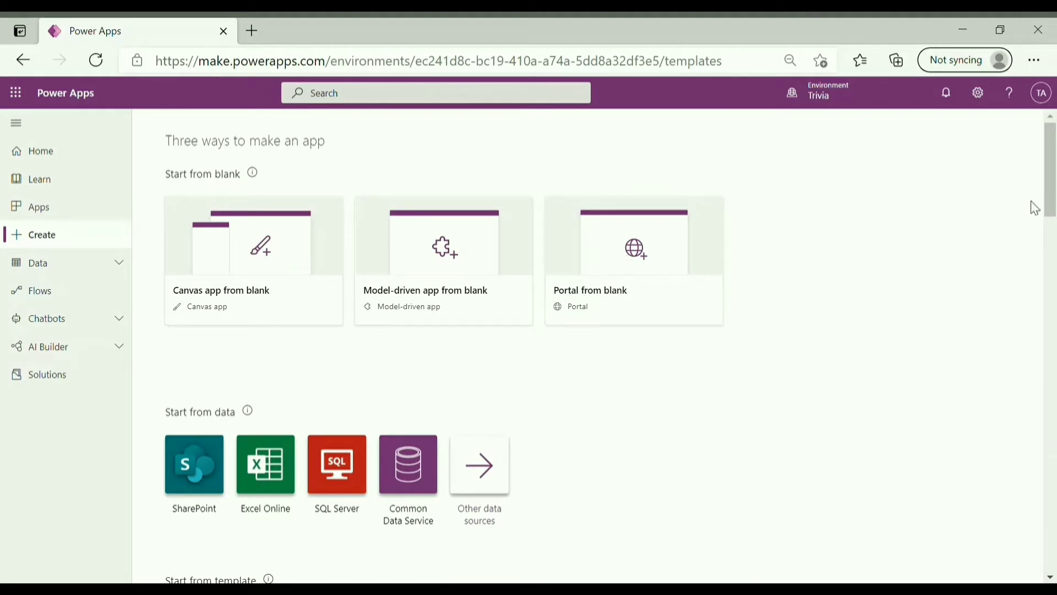
pyautogui.scroll(-3)
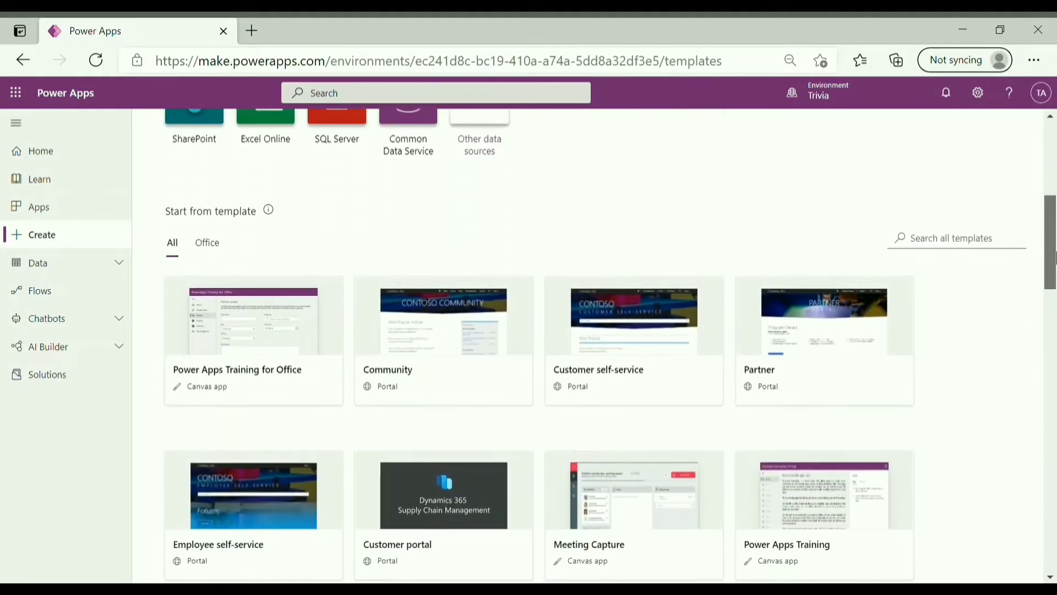
pyautogui.moveTo(400, 355)
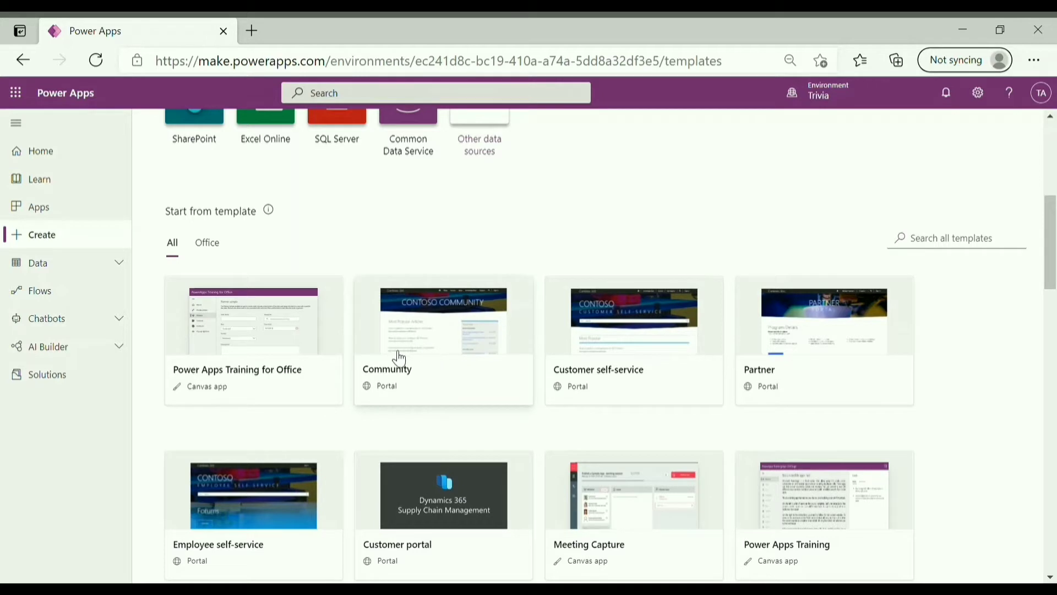
pyautogui.moveTo(619, 359)
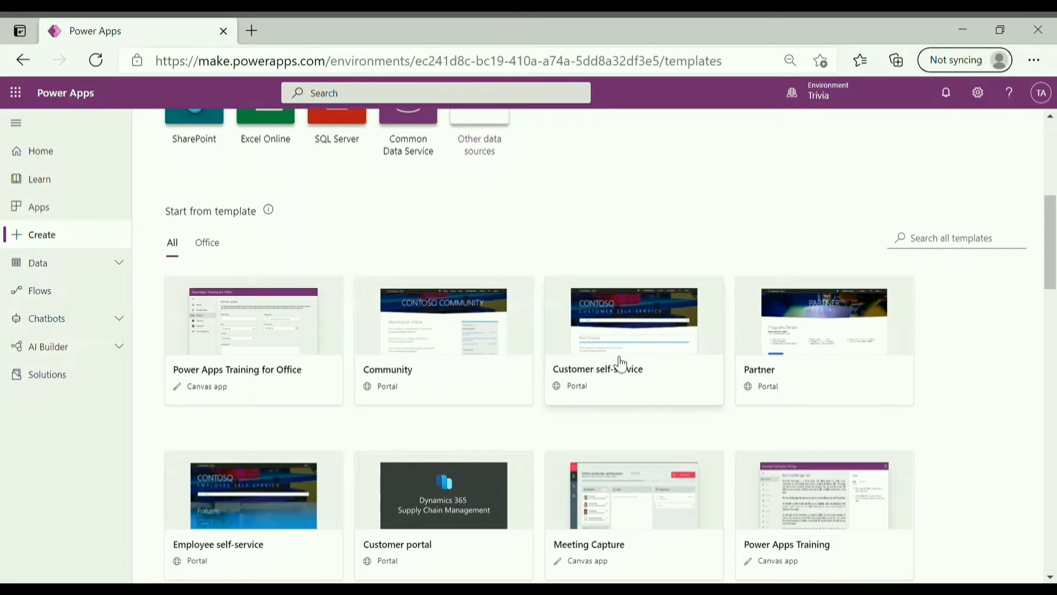
pyautogui.moveTo(878, 322)
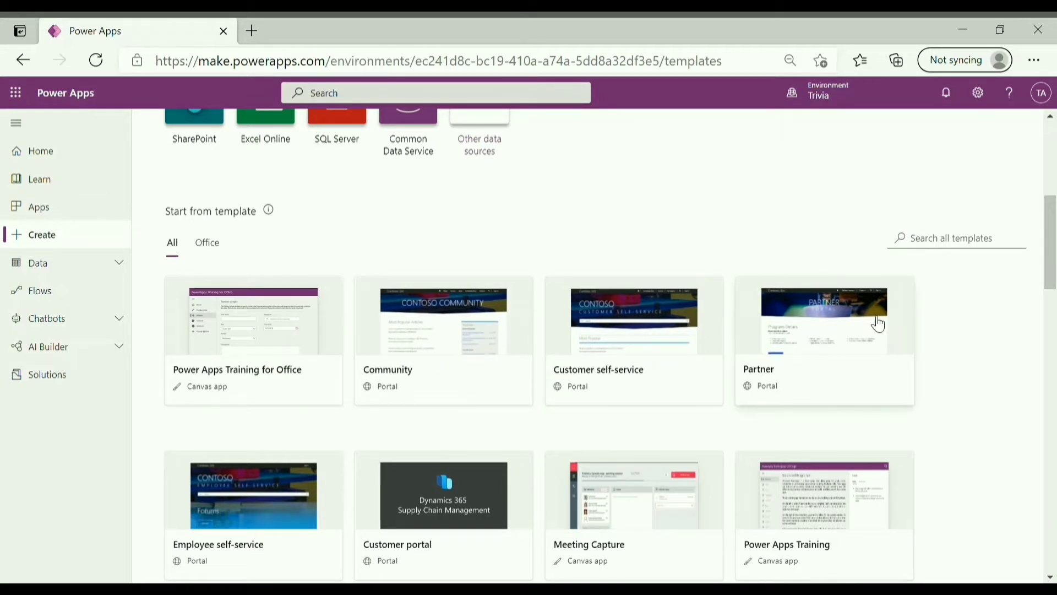
pyautogui.scroll(-3)
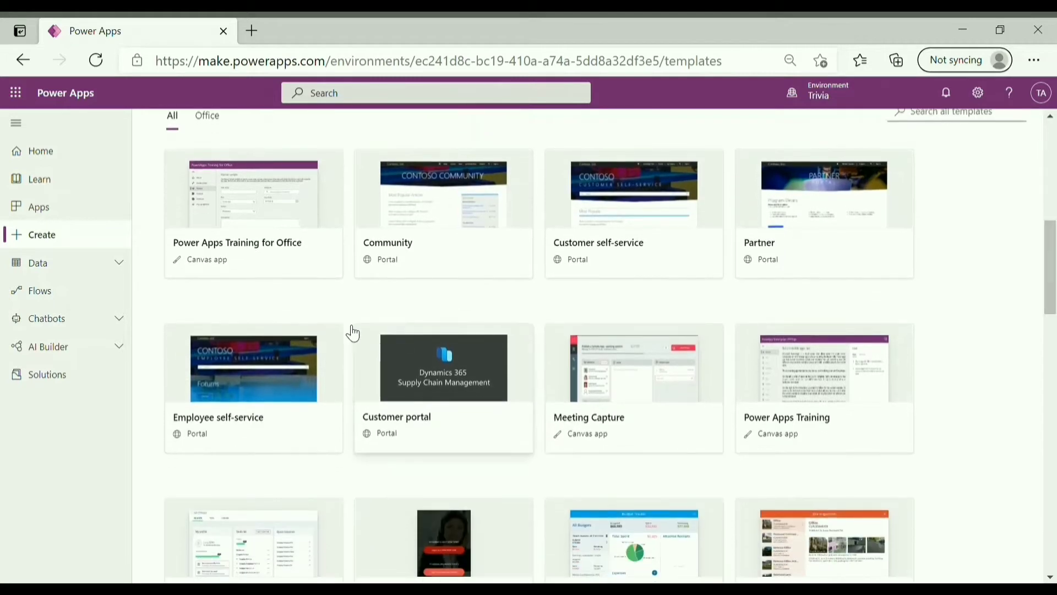
pyautogui.moveTo(410, 397)
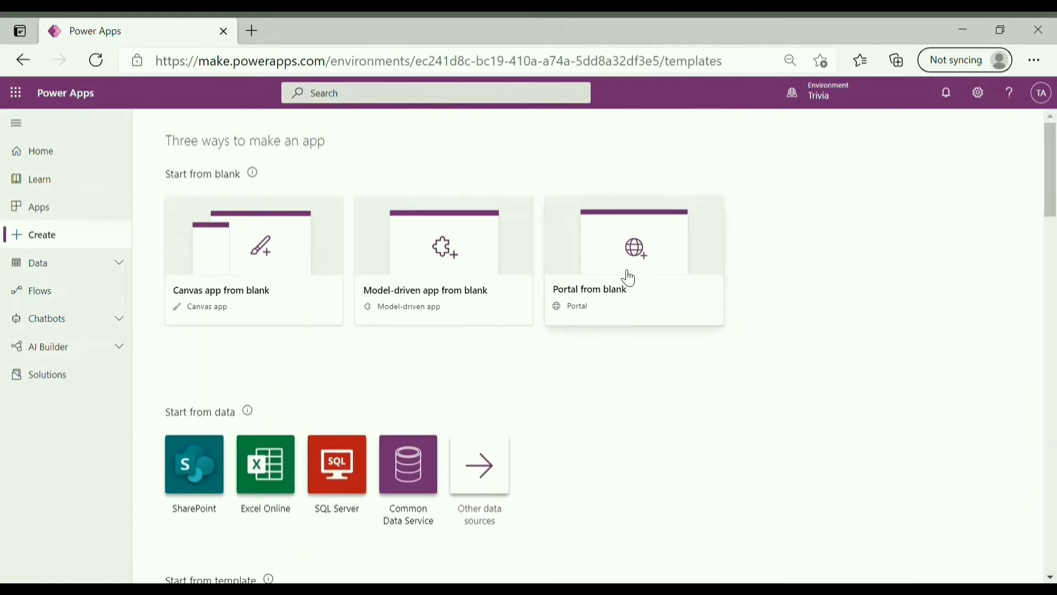
# - Create a blank portal 'Trivia Sample' after confirming the triviacustom address is available
pyautogui.click(632, 264)
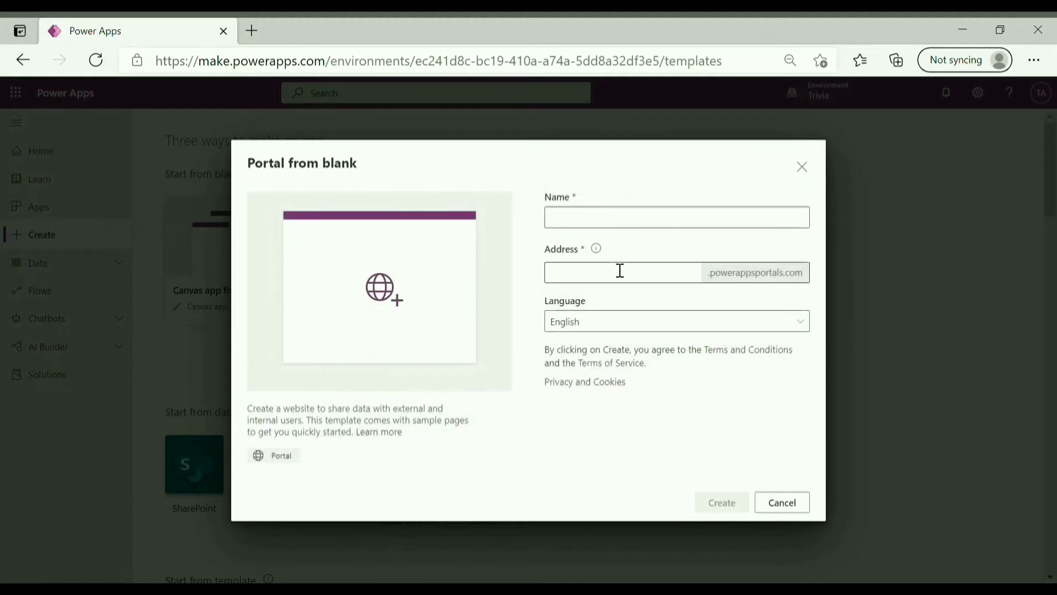
pyautogui.write('Trivia Sample')
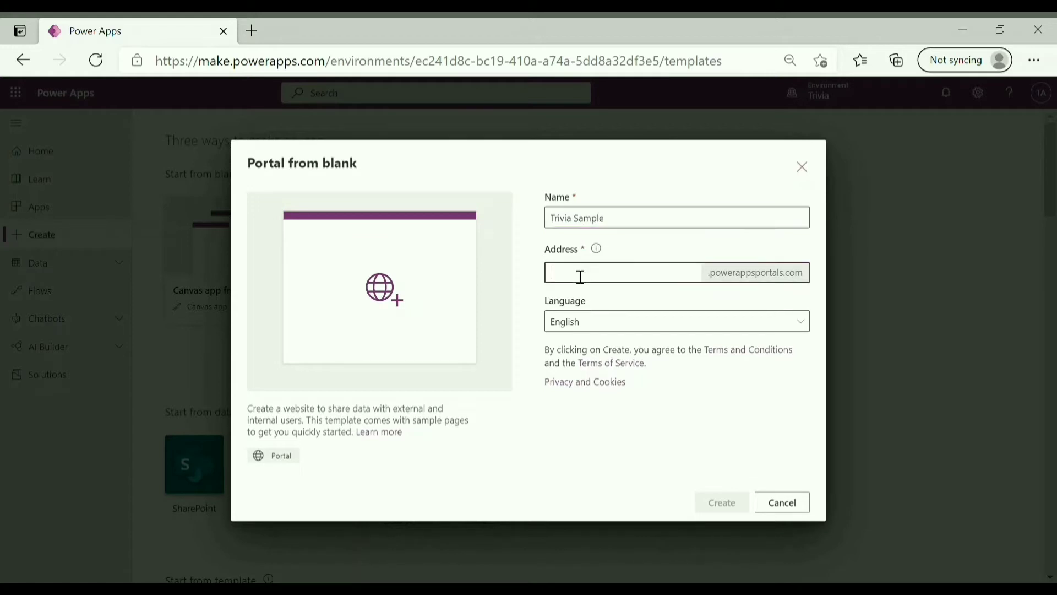
pyautogui.write('triviacustom')
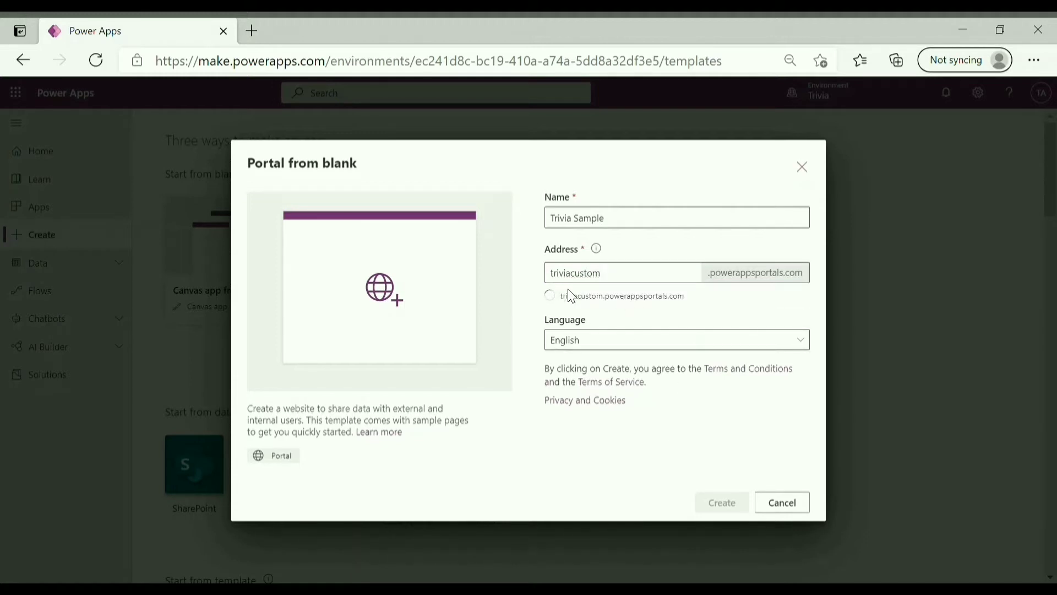
pyautogui.click(549, 295)
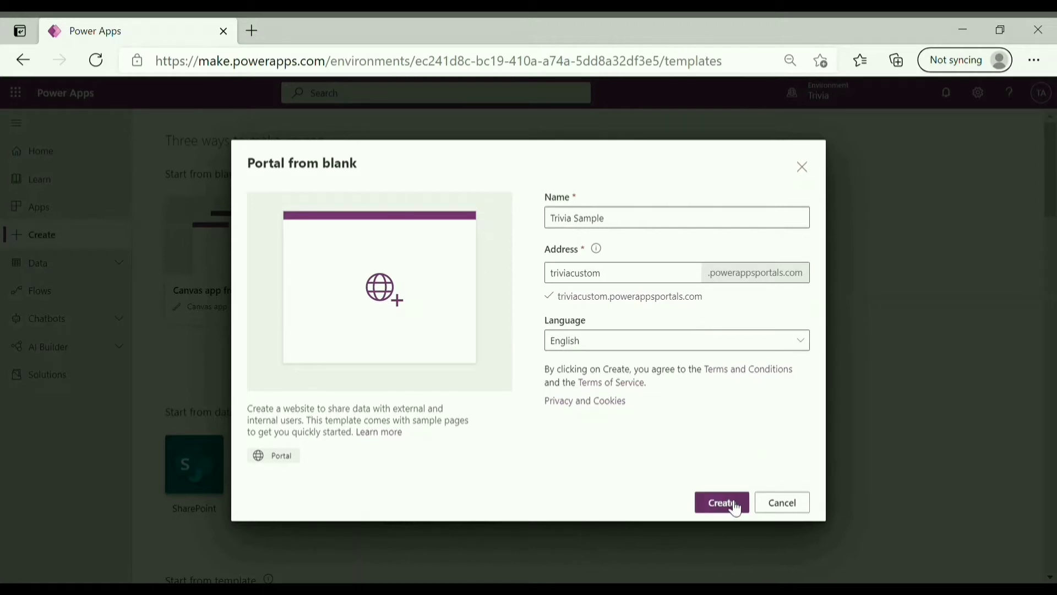
pyautogui.click(721, 502)
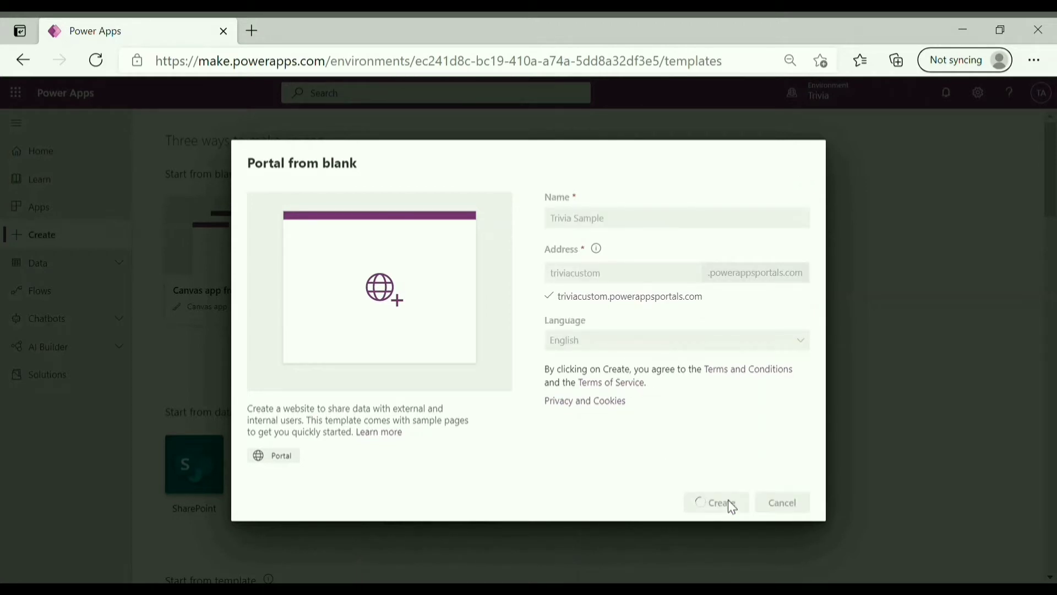
pyautogui.click(716, 502)
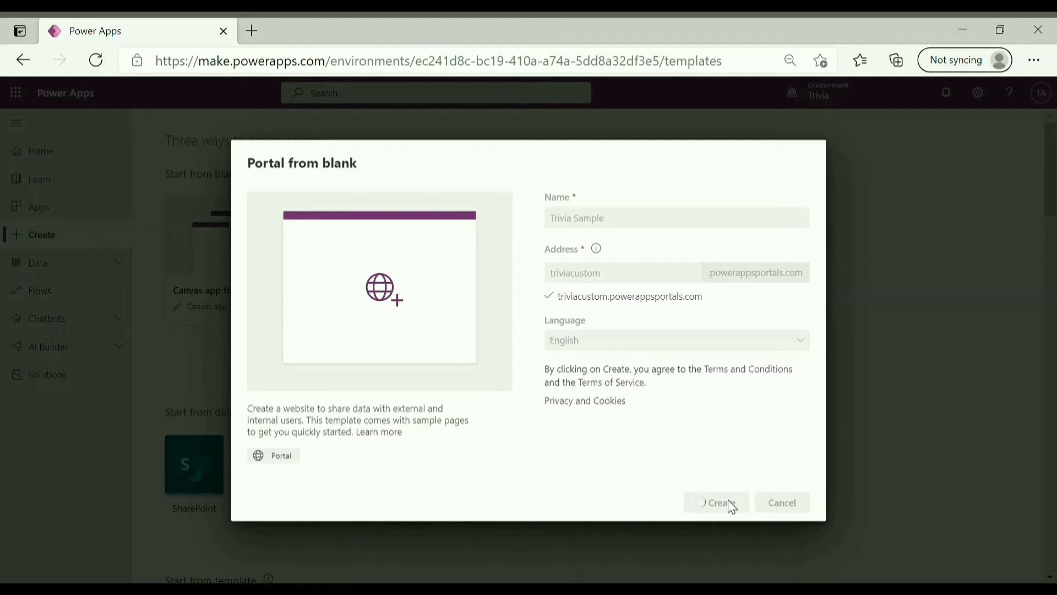
# - Wait on the Create page while Trivia Sample provisioning is in progress
pyautogui.click(716, 502)
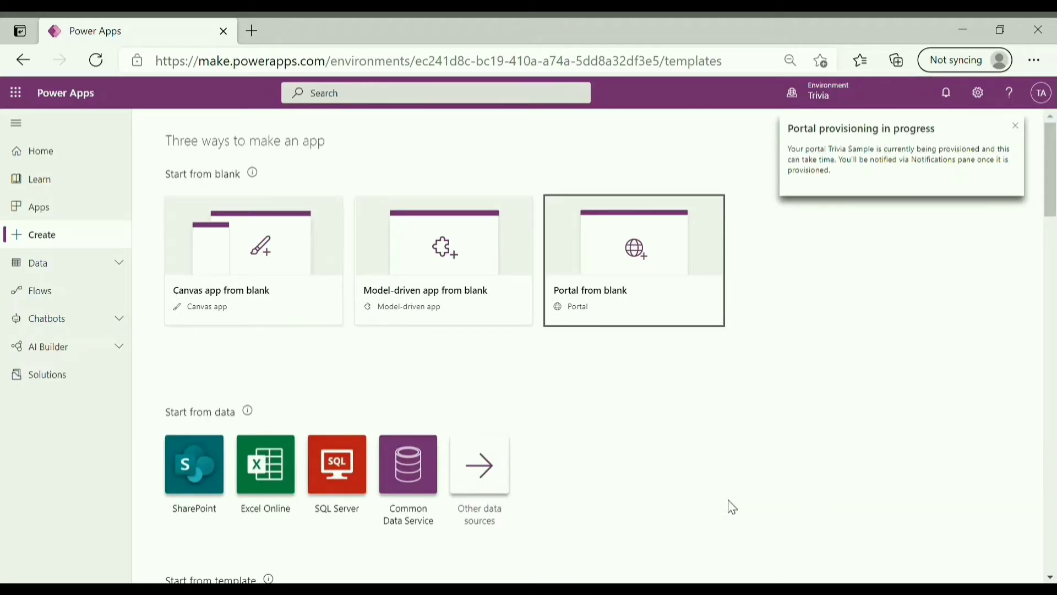
pyautogui.moveTo(831, 132)
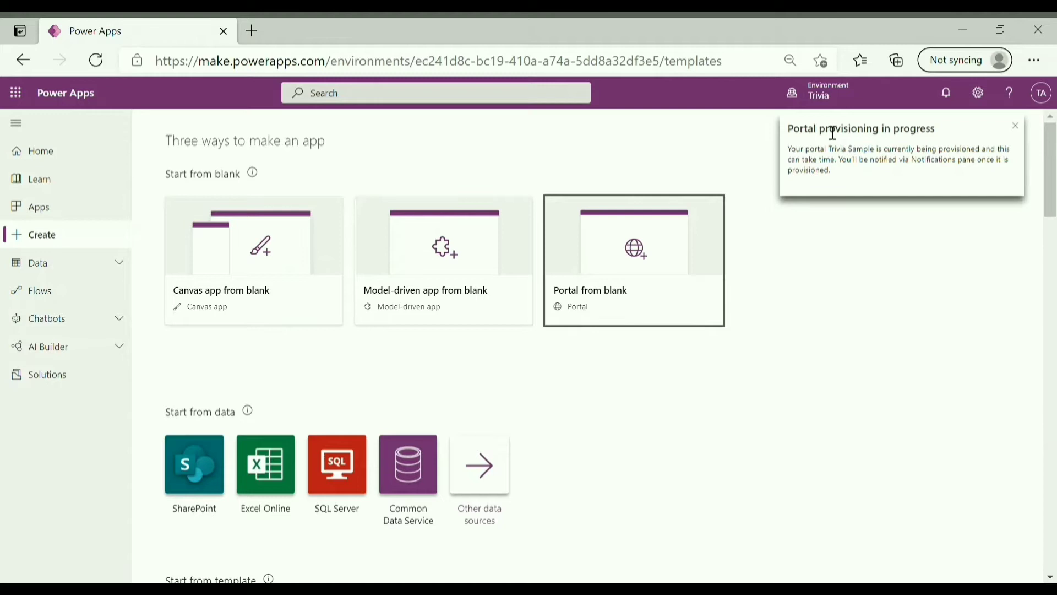
pyautogui.moveTo(818, 139)
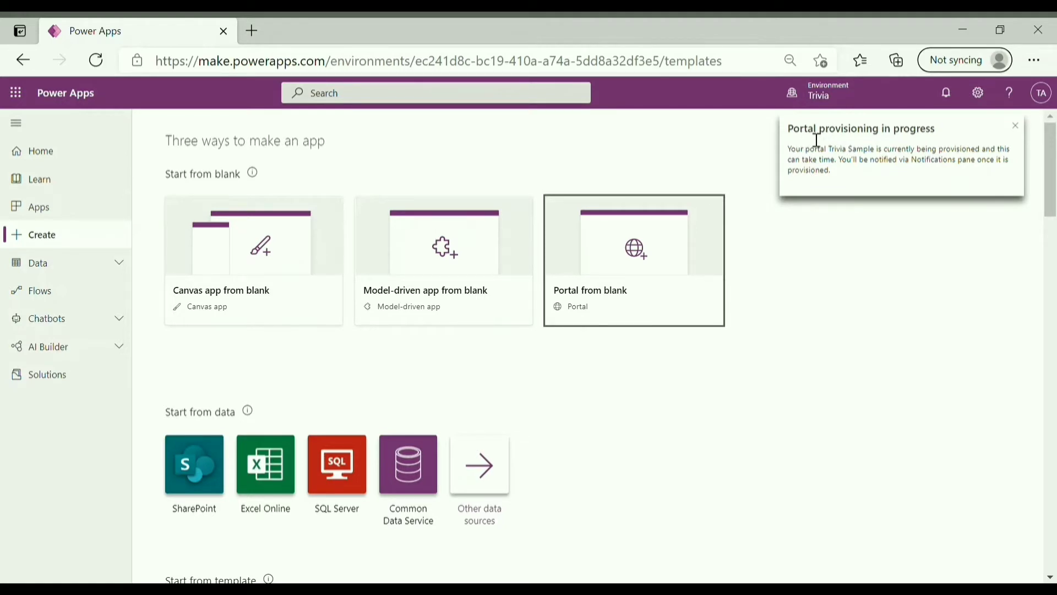
pyautogui.moveTo(926, 172)
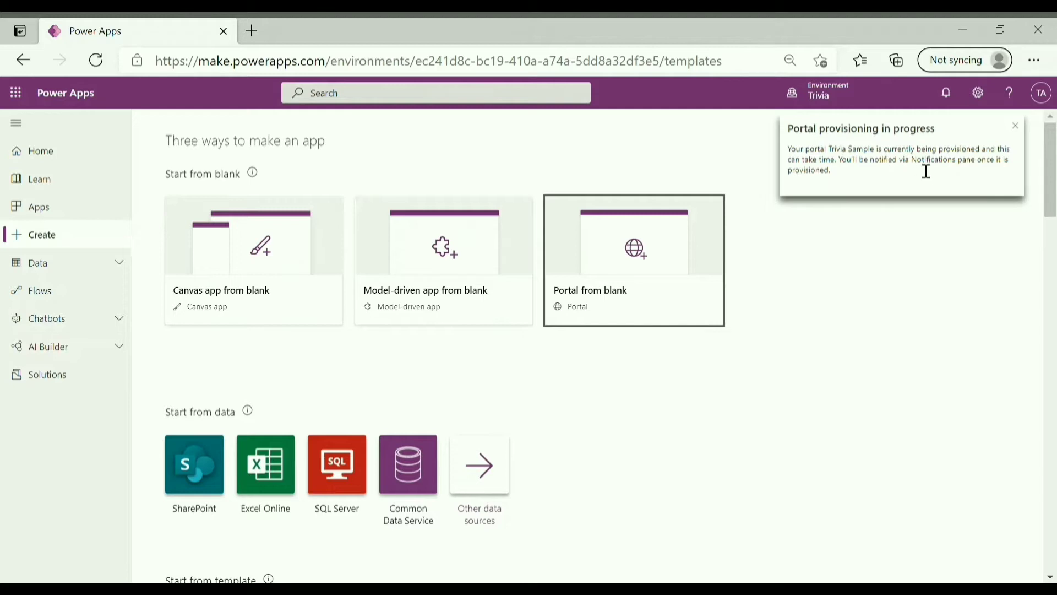
pyautogui.moveTo(682, 279)
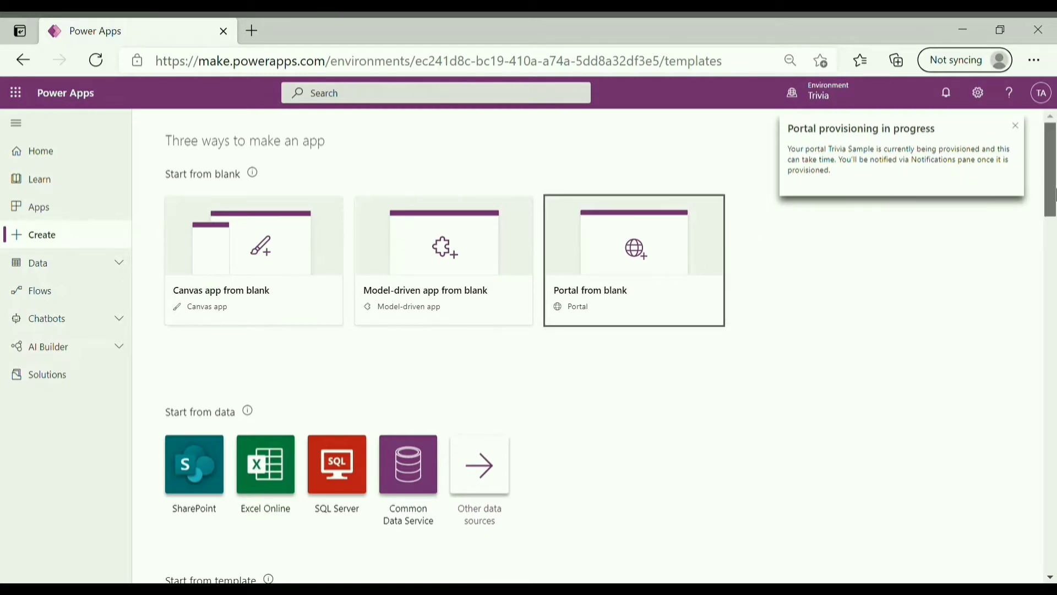
# - Scroll to the portal templates: Community, Customer self-service and Partner
pyautogui.scroll(-3)
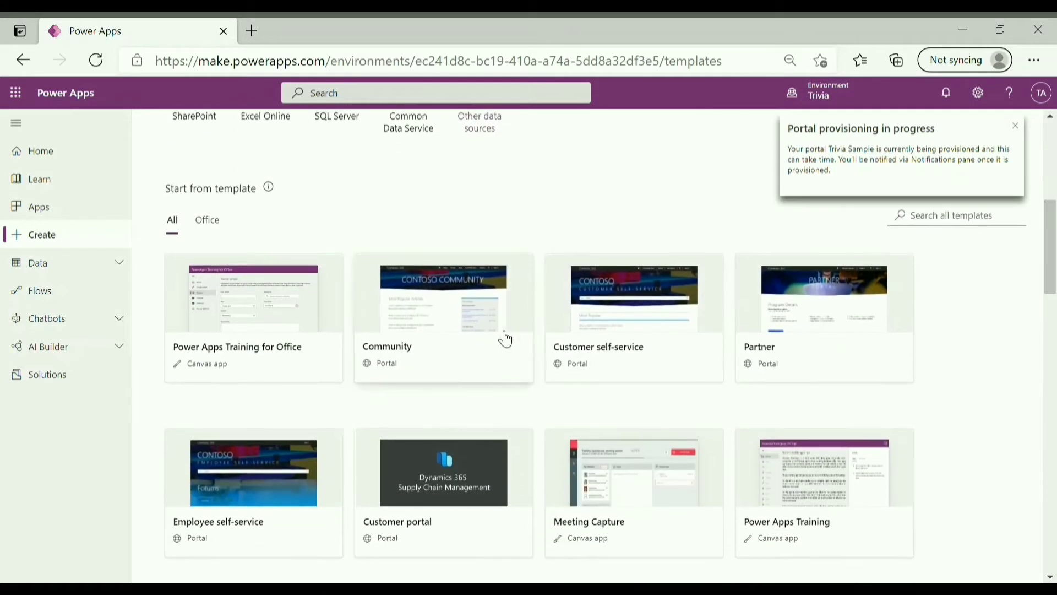
pyautogui.moveTo(403, 481)
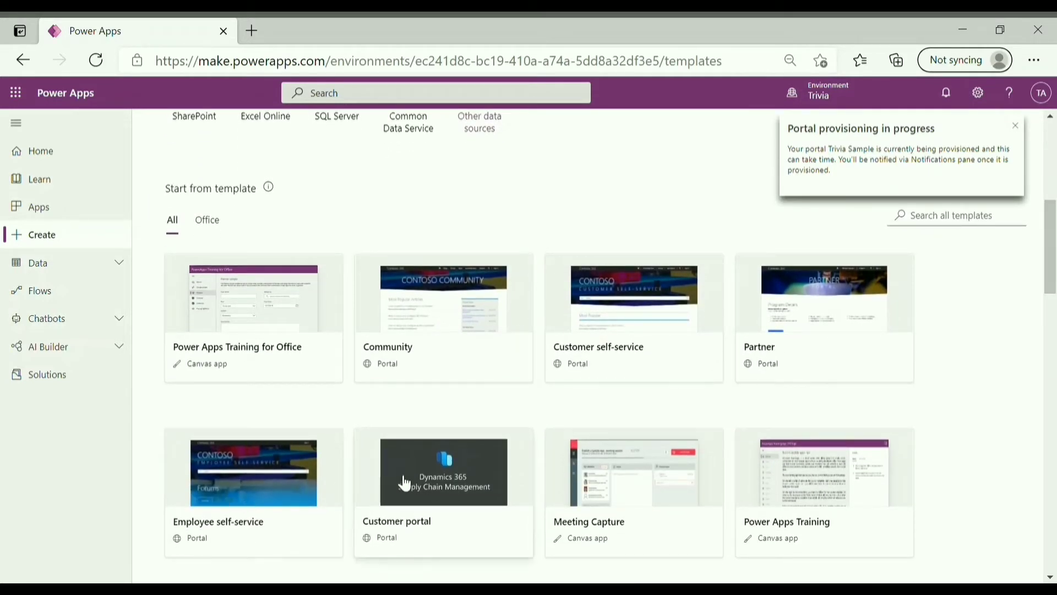
pyautogui.moveTo(627, 330)
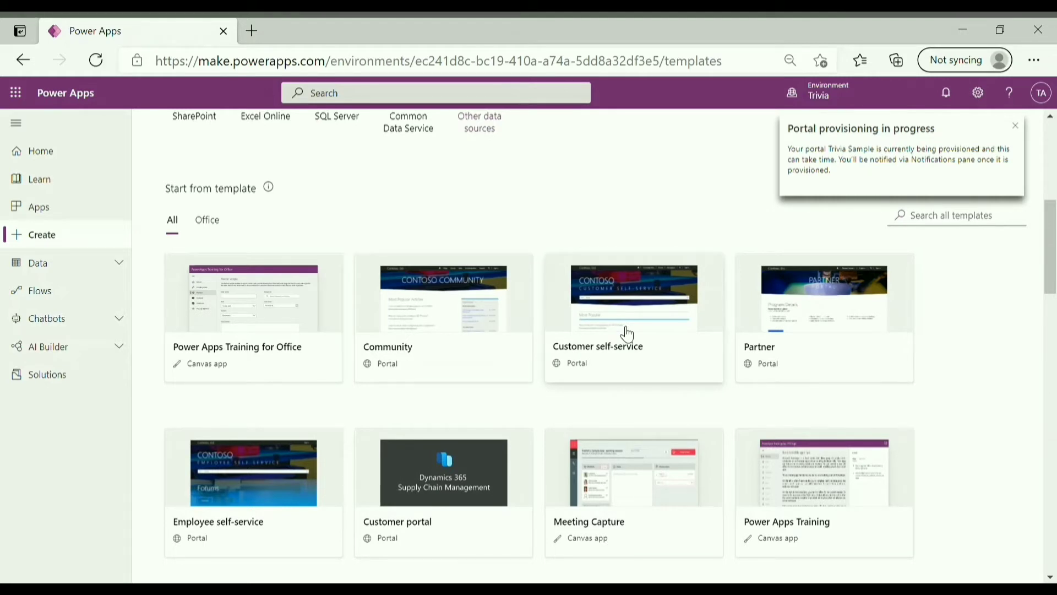
# - Create a Customer self-service portal 'Trivia Customer Portal' at the available triviacss address
pyautogui.click(633, 318)
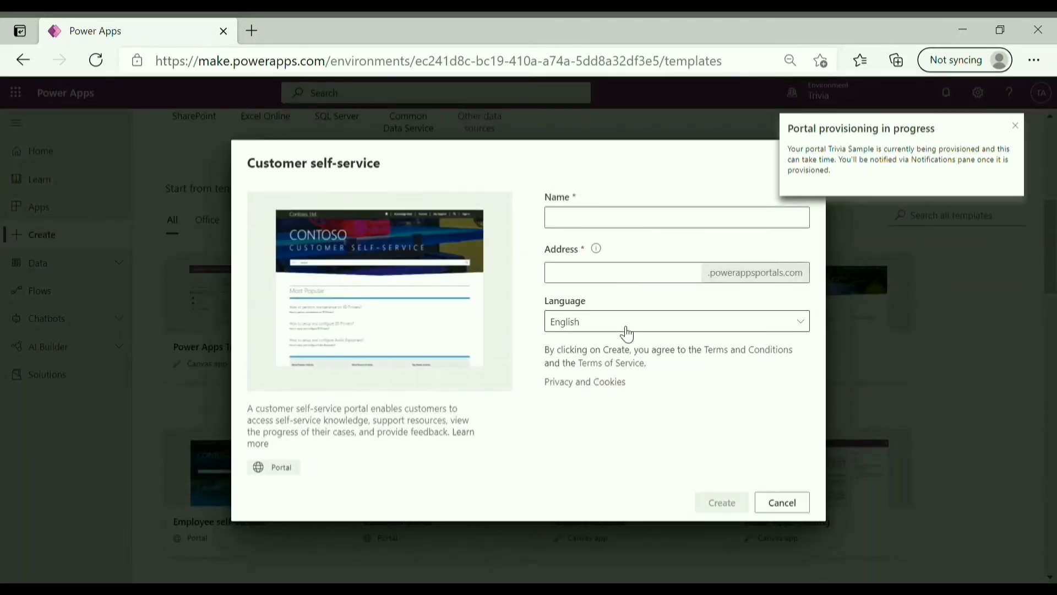
pyautogui.click(675, 217)
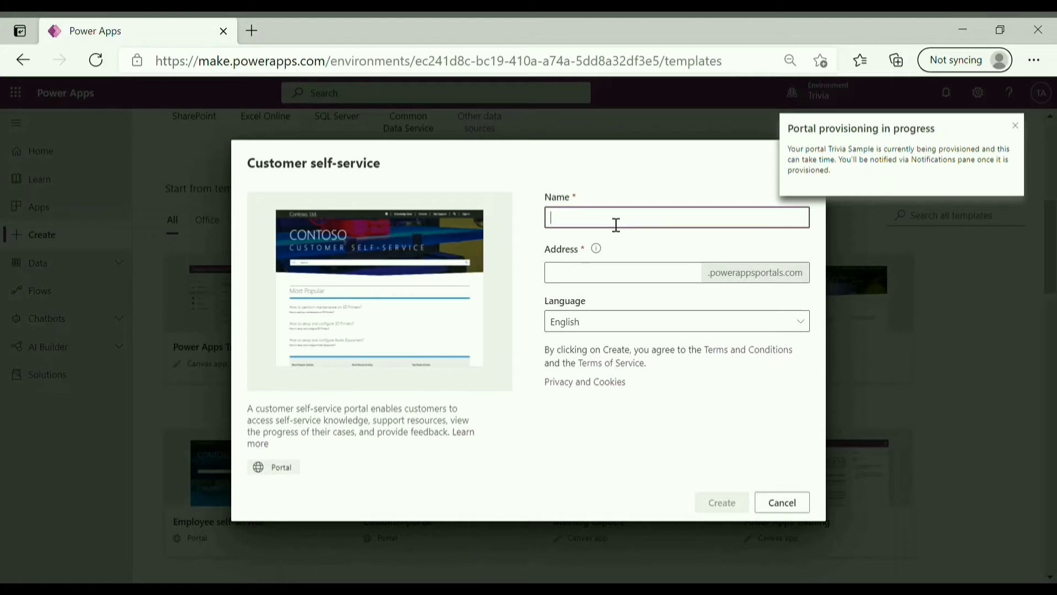
pyautogui.write('Trivia')
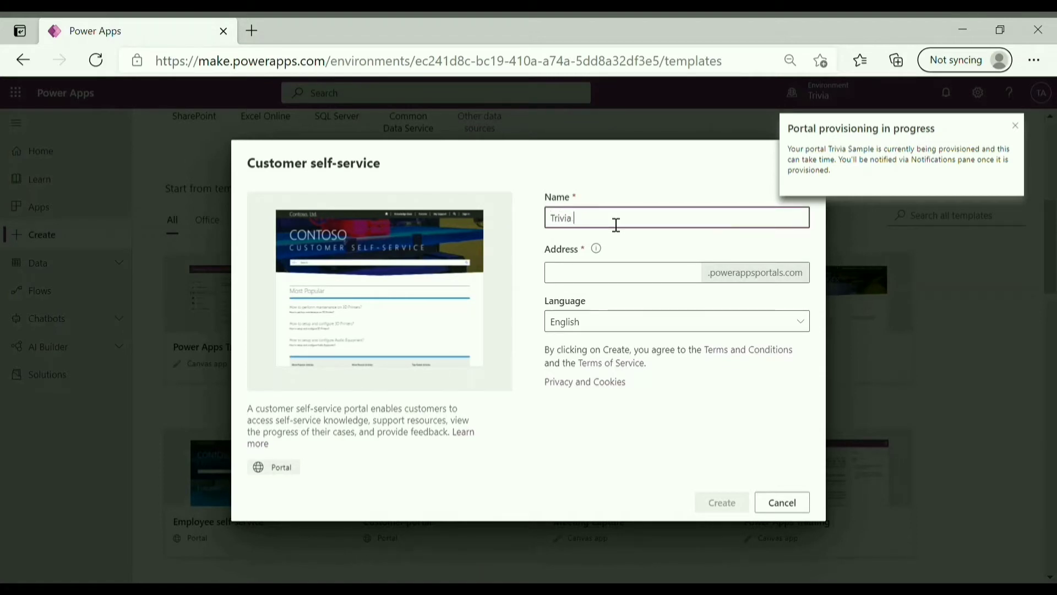
pyautogui.write('C')
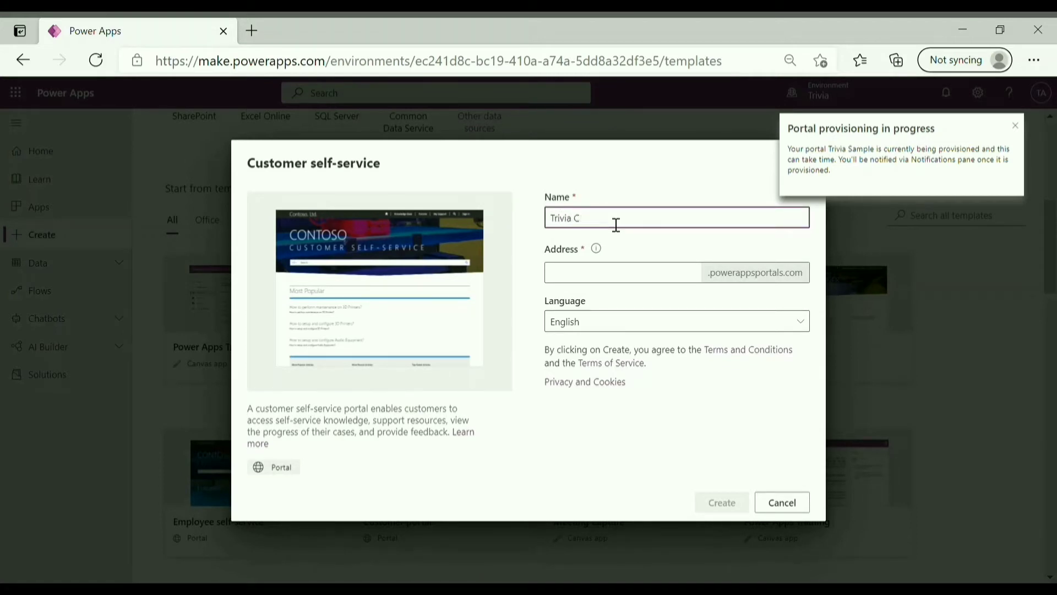
pyautogui.write('ustomer')
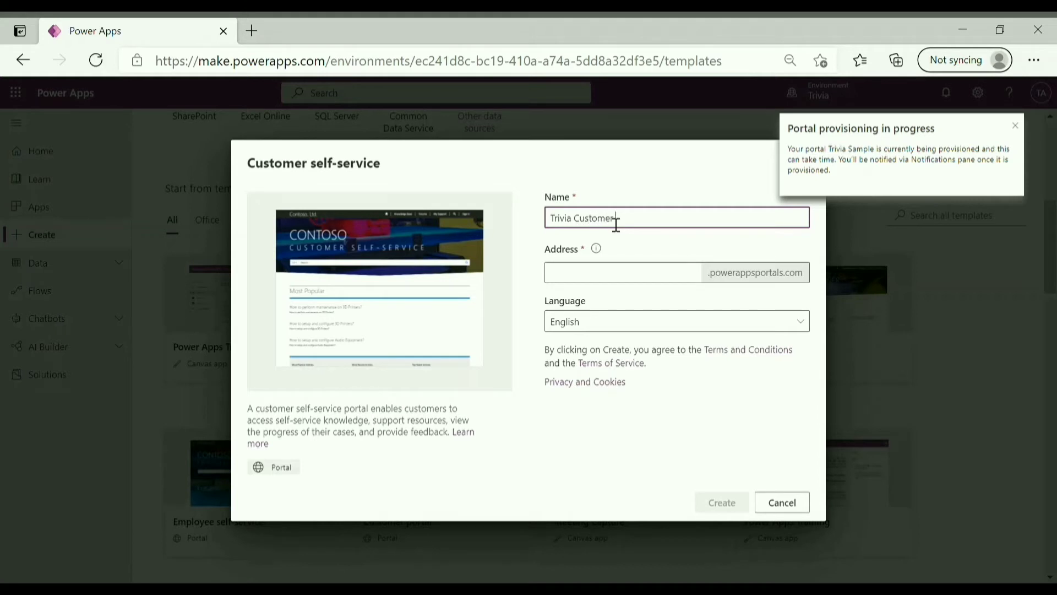
pyautogui.write('Port')
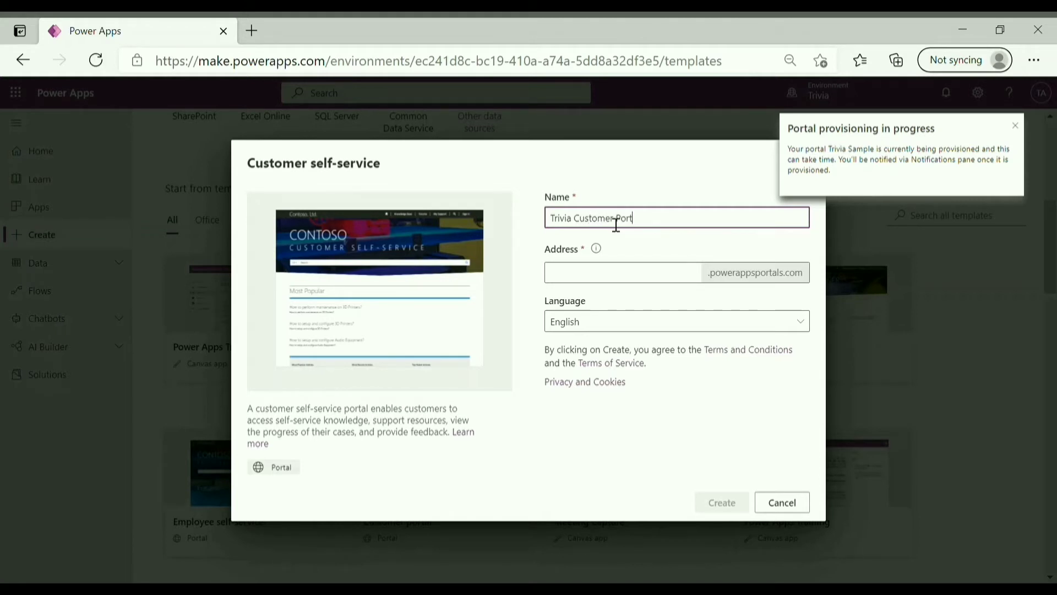
pyautogui.click(621, 272)
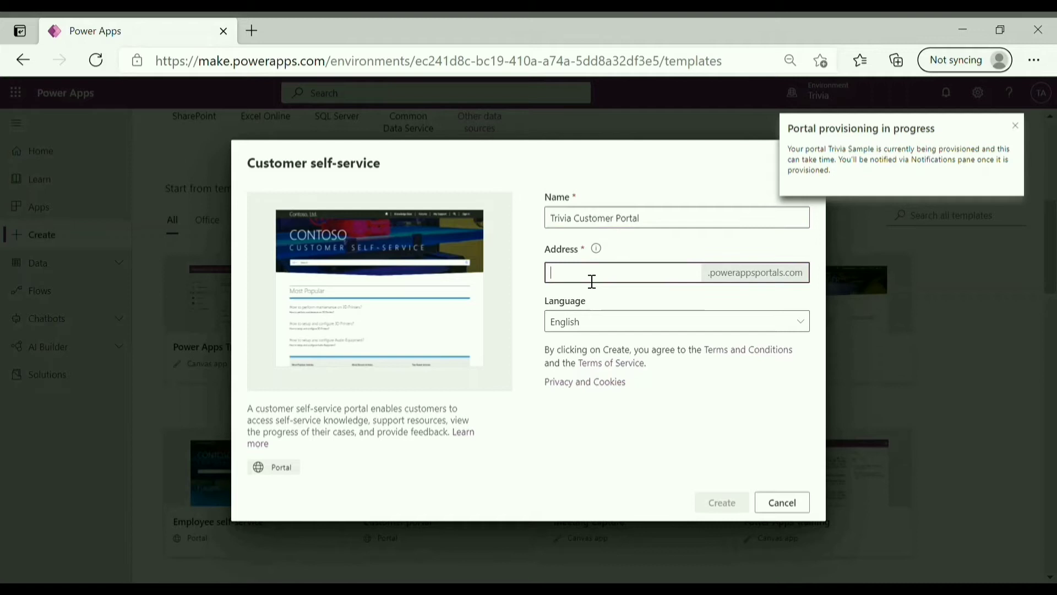
pyautogui.write('triviacss')
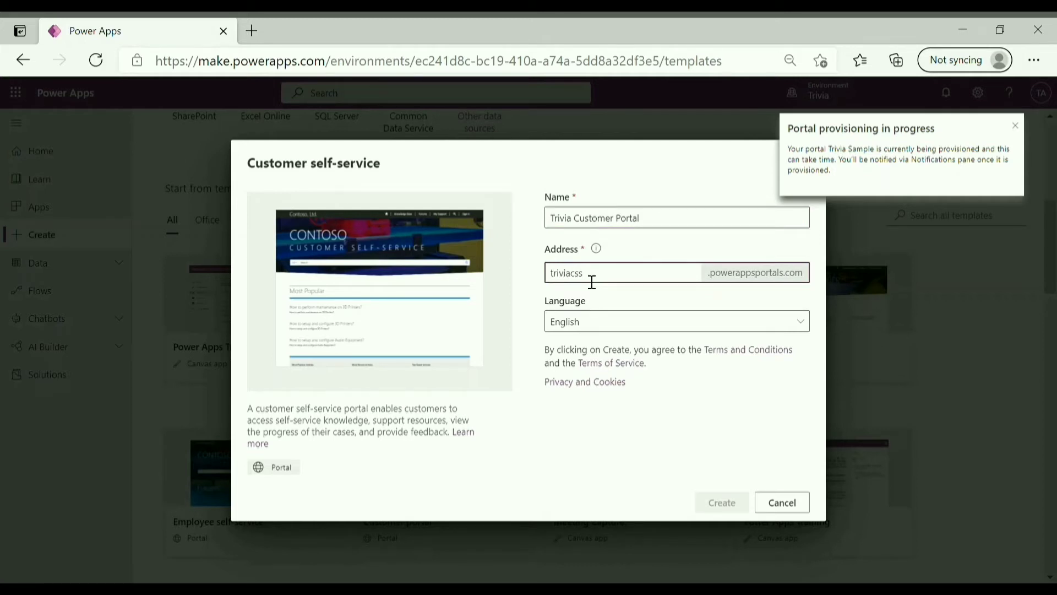
pyautogui.click(621, 272)
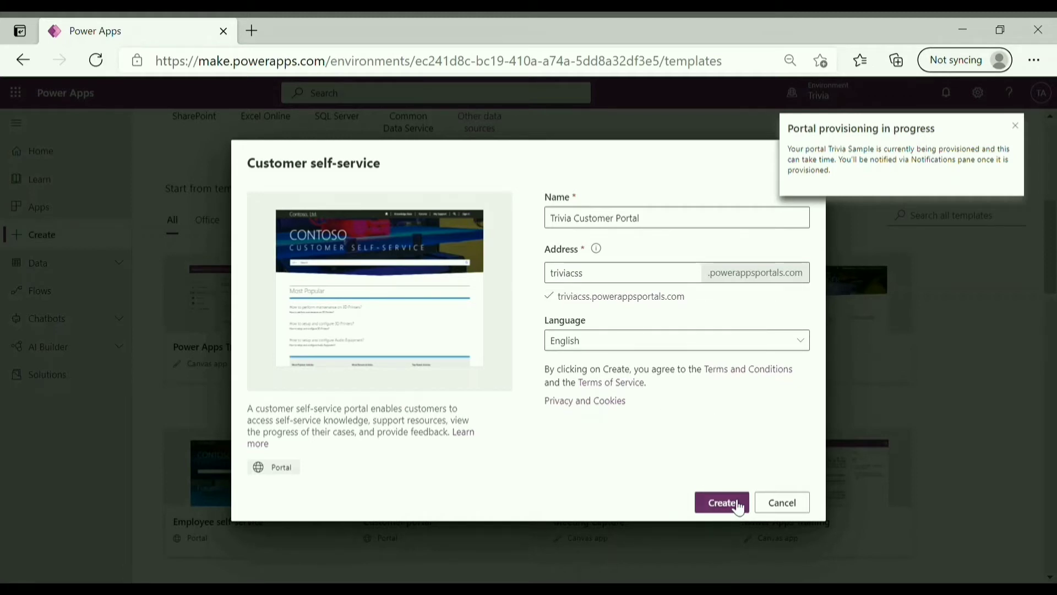
pyautogui.click(721, 503)
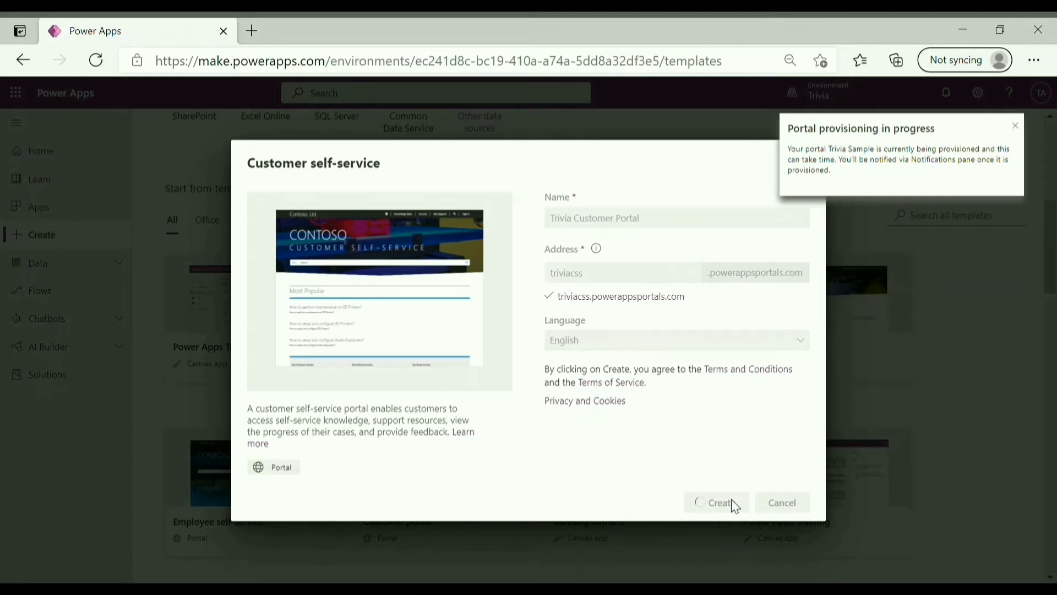
# - List both provisioned portals under Apps and select Trivia Sample
pyautogui.click(716, 502)
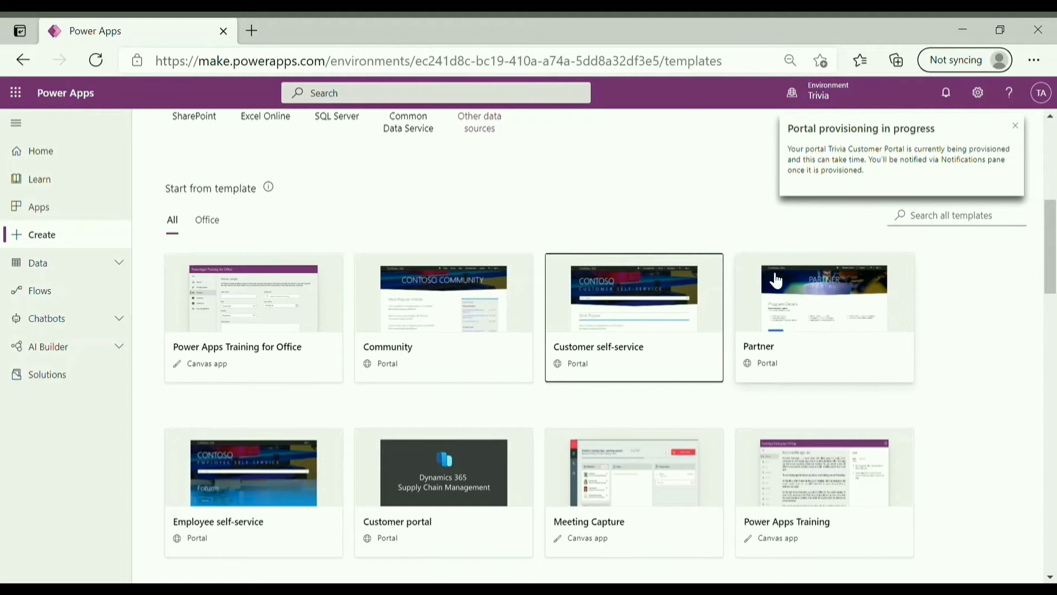
pyautogui.moveTo(805, 152)
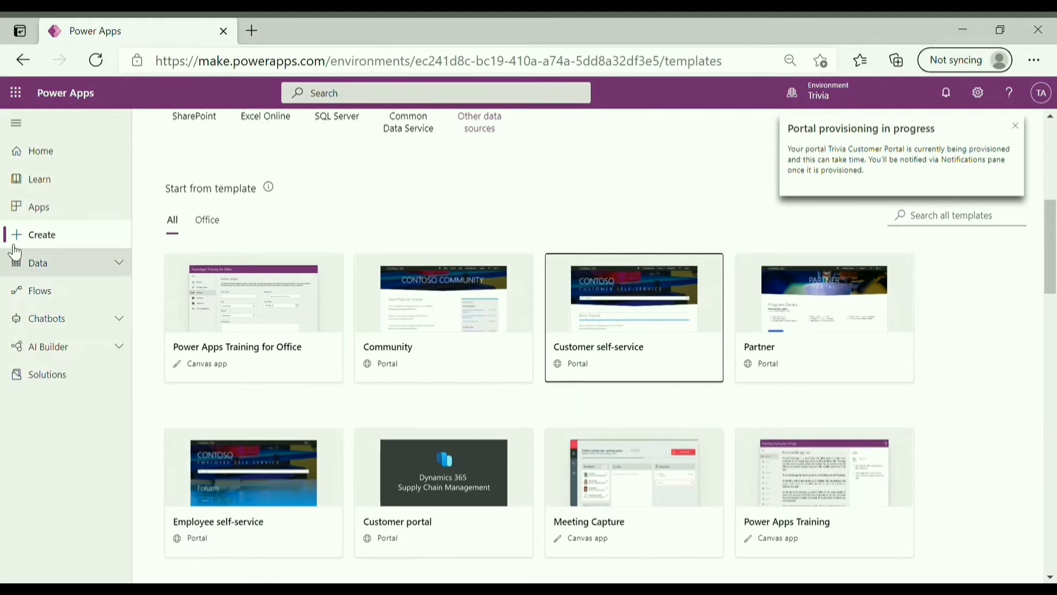
pyautogui.click(38, 207)
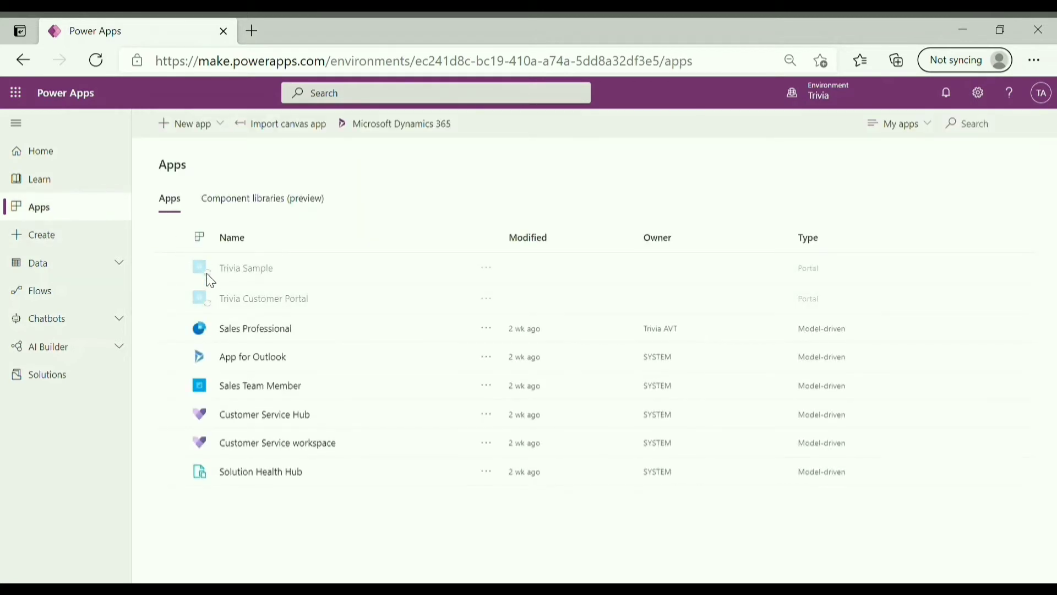
pyautogui.moveTo(211, 307)
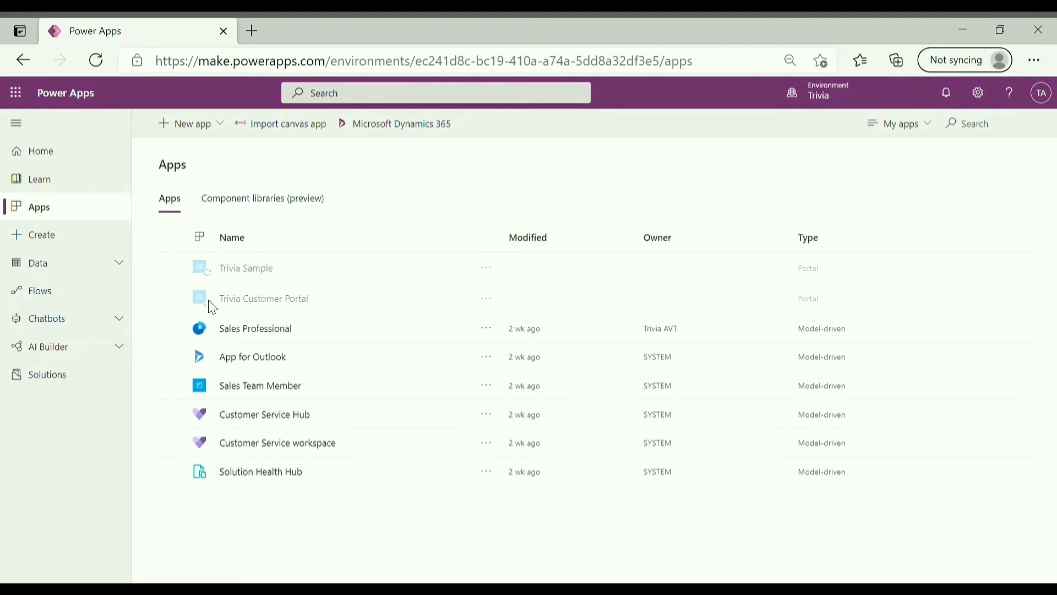
pyautogui.moveTo(218, 280)
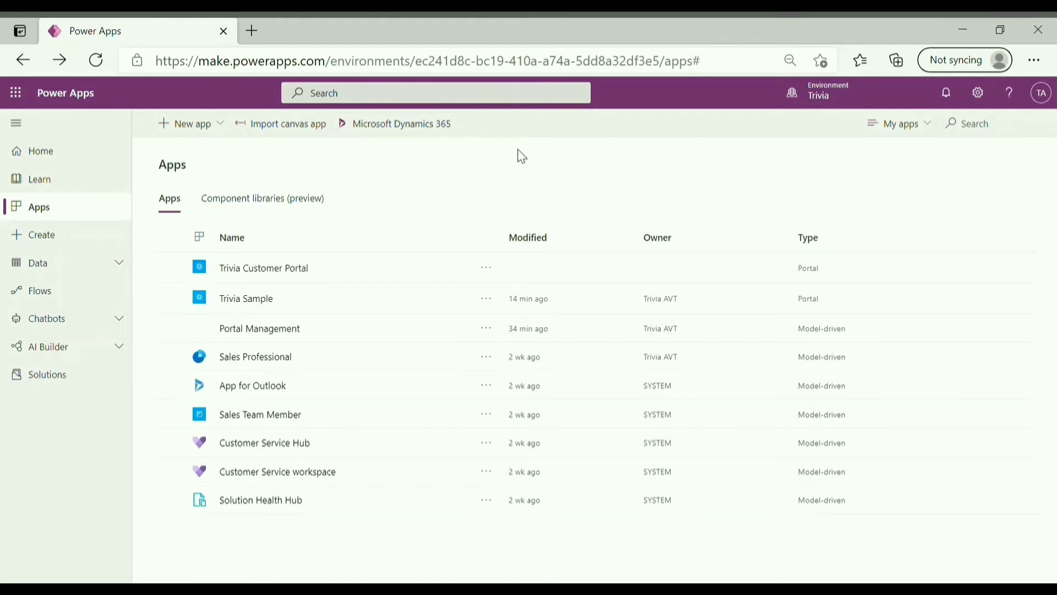
pyautogui.moveTo(253, 300)
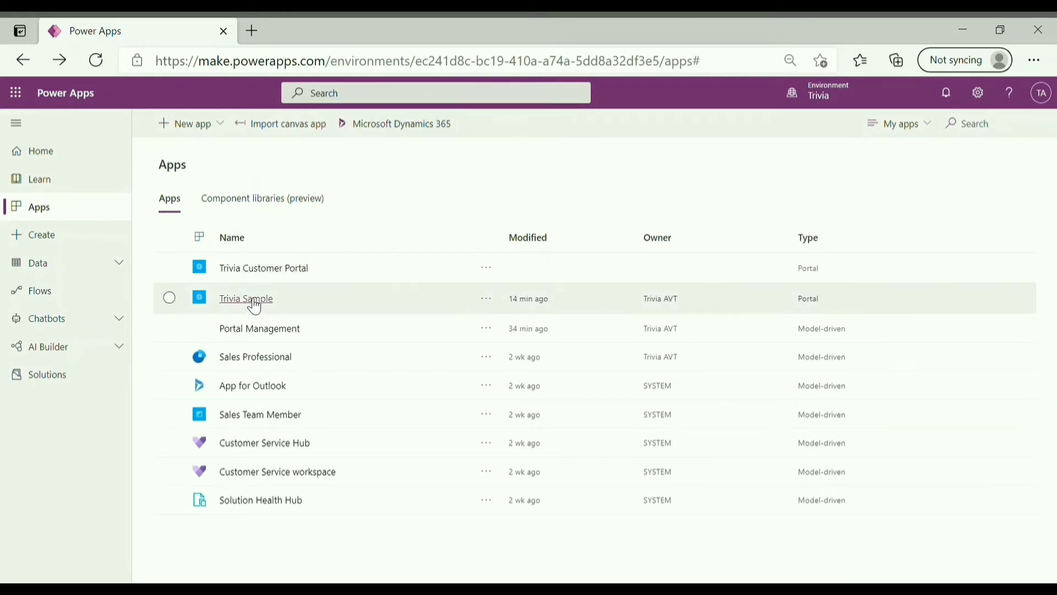
pyautogui.moveTo(259, 328)
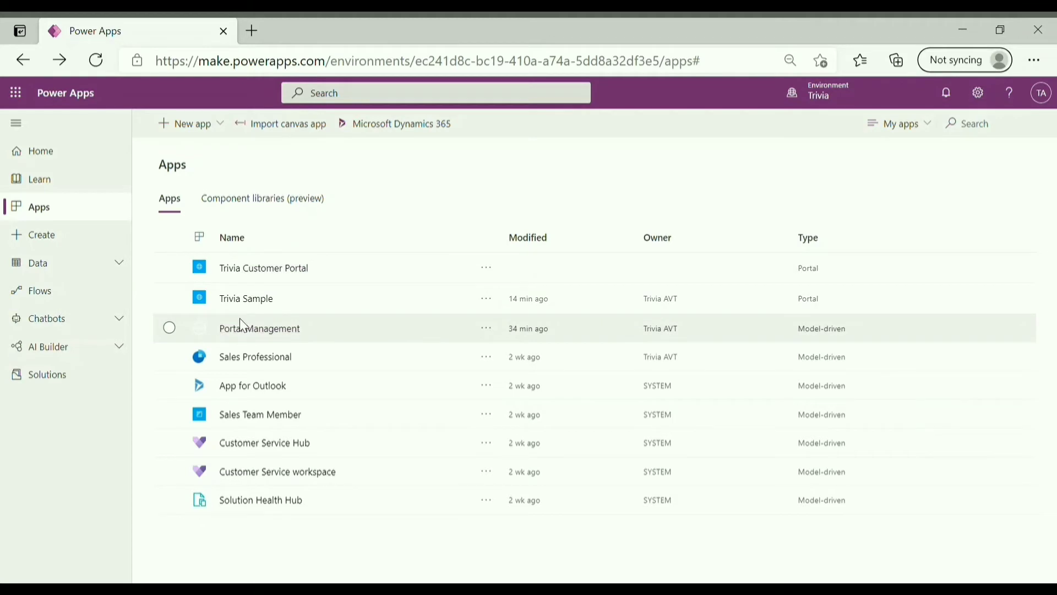
pyautogui.click(246, 298)
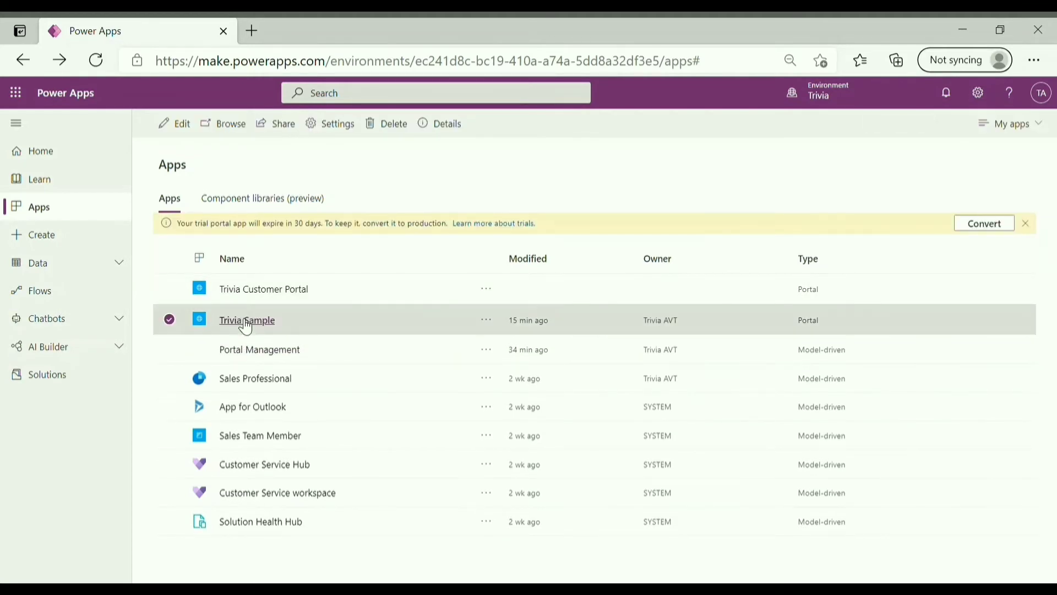
pyautogui.click(246, 320)
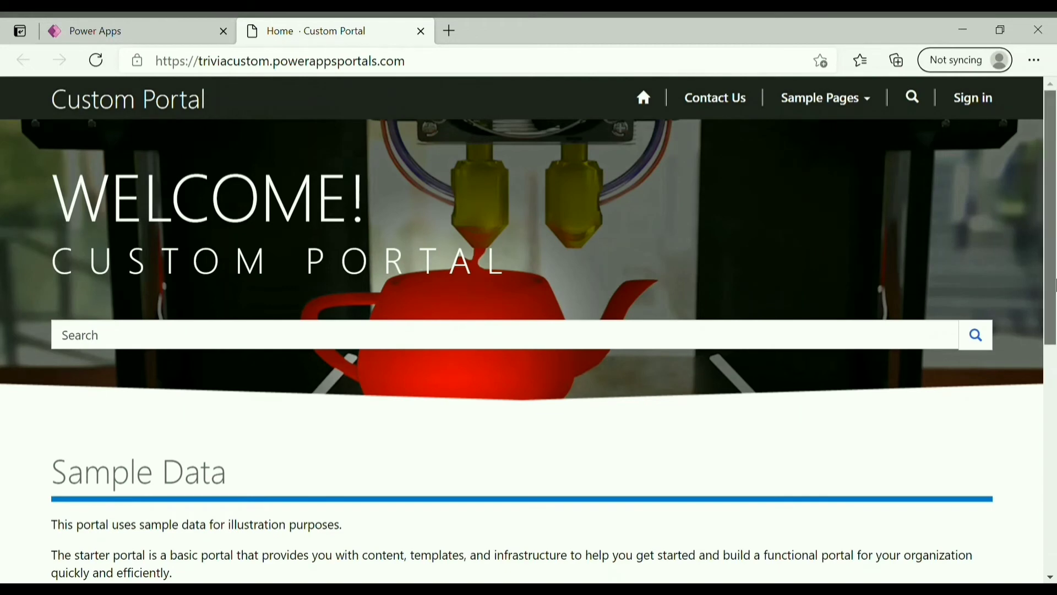
pyautogui.scroll(-3)
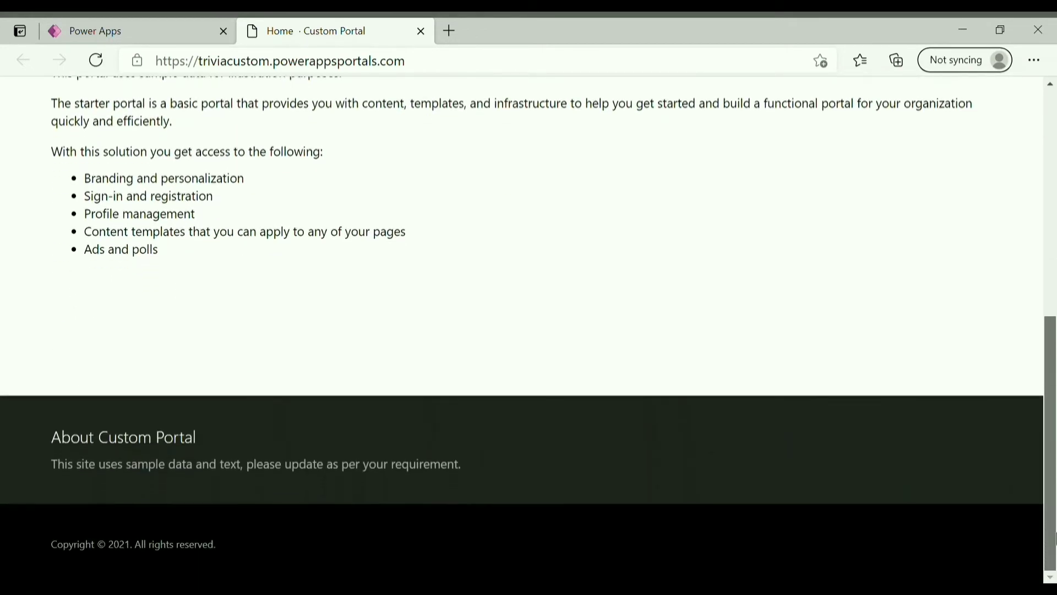
pyautogui.scroll(3)
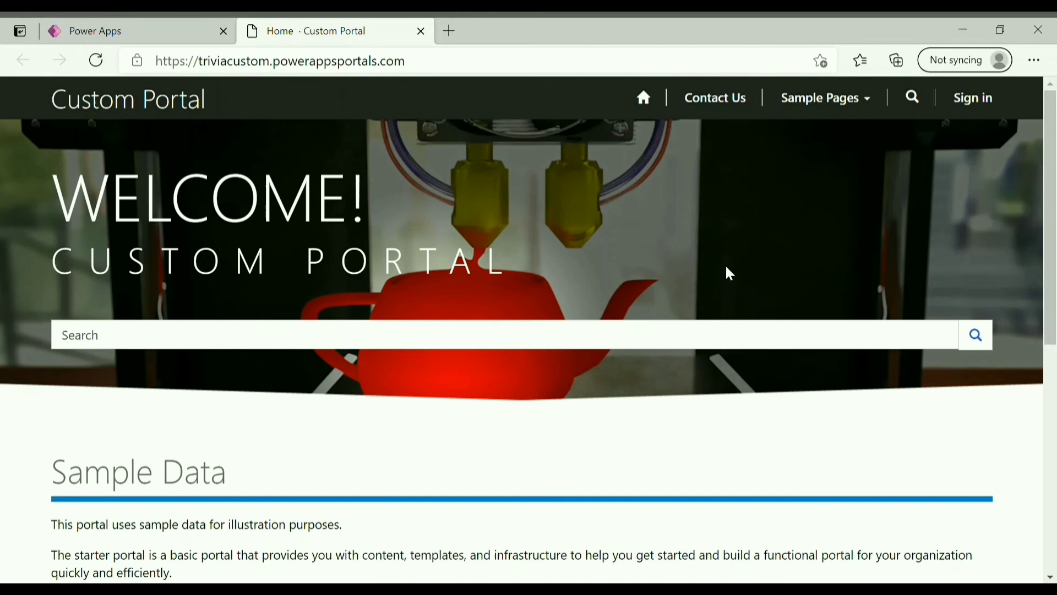
pyautogui.click(94, 31)
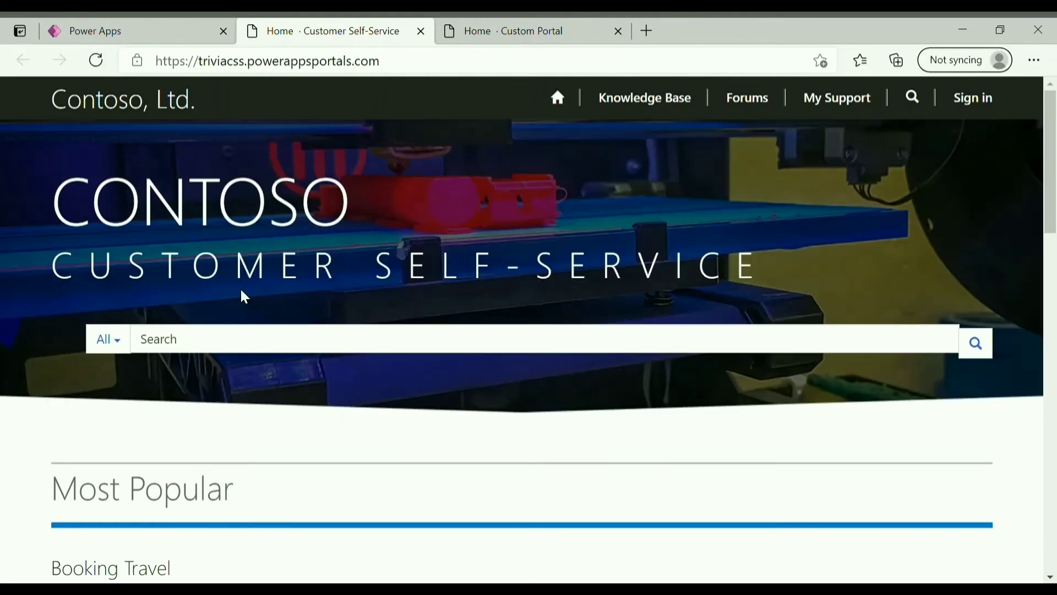
pyautogui.moveTo(644, 97)
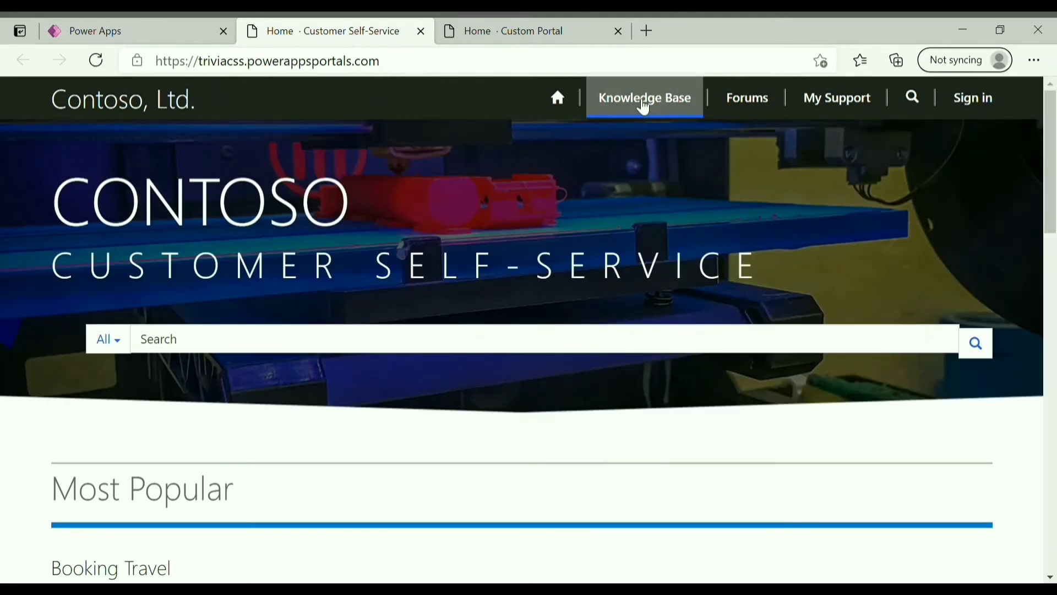
pyautogui.moveTo(928, 164)
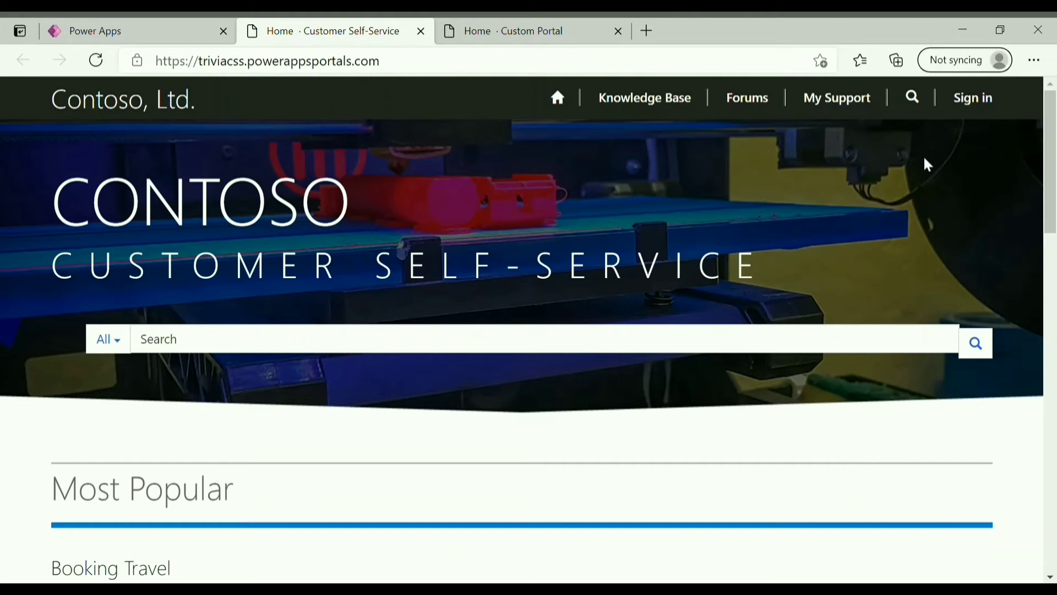
# - Browse the Contoso self-service home and My Support pages, then return to Apps
pyautogui.scroll(-3)
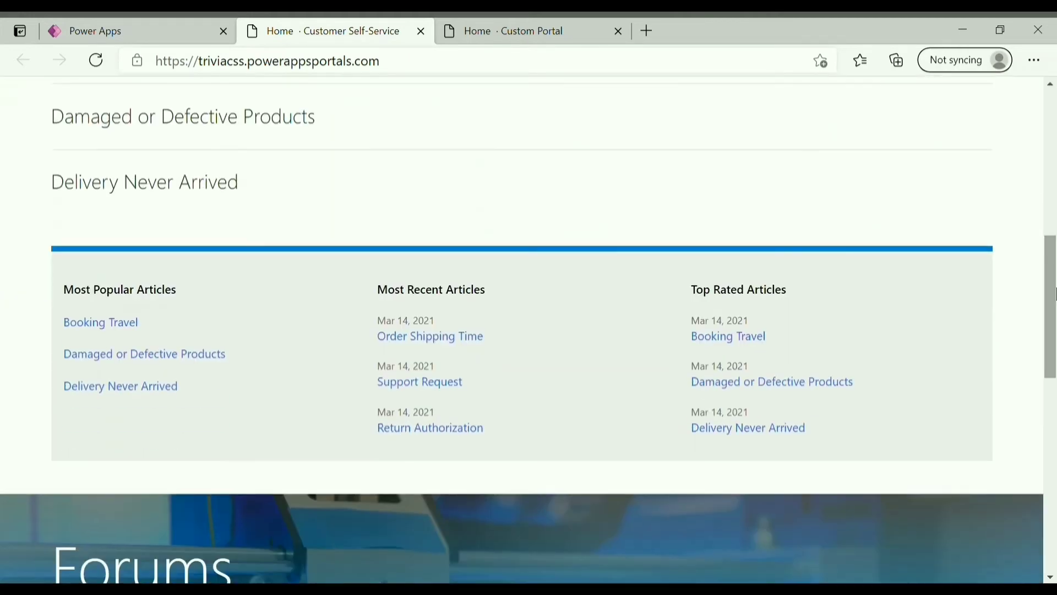
pyautogui.scroll(3)
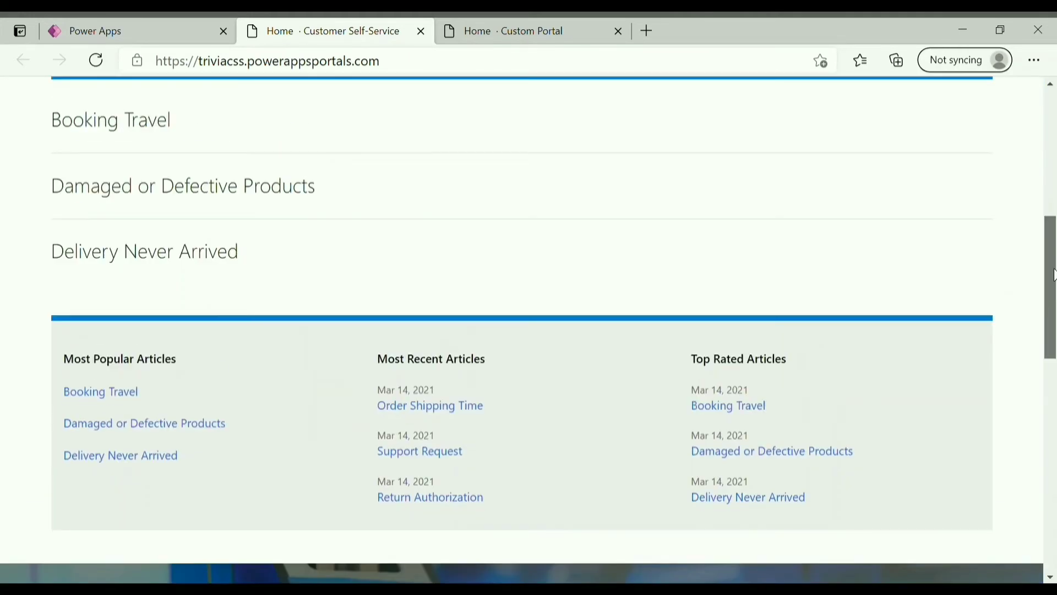
pyautogui.scroll(3)
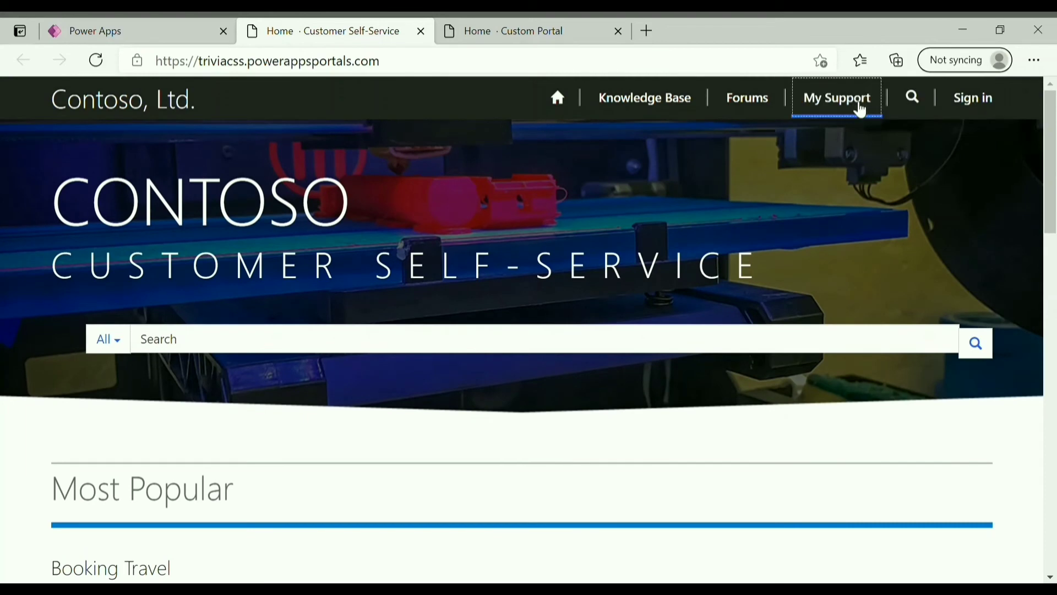
pyautogui.click(835, 98)
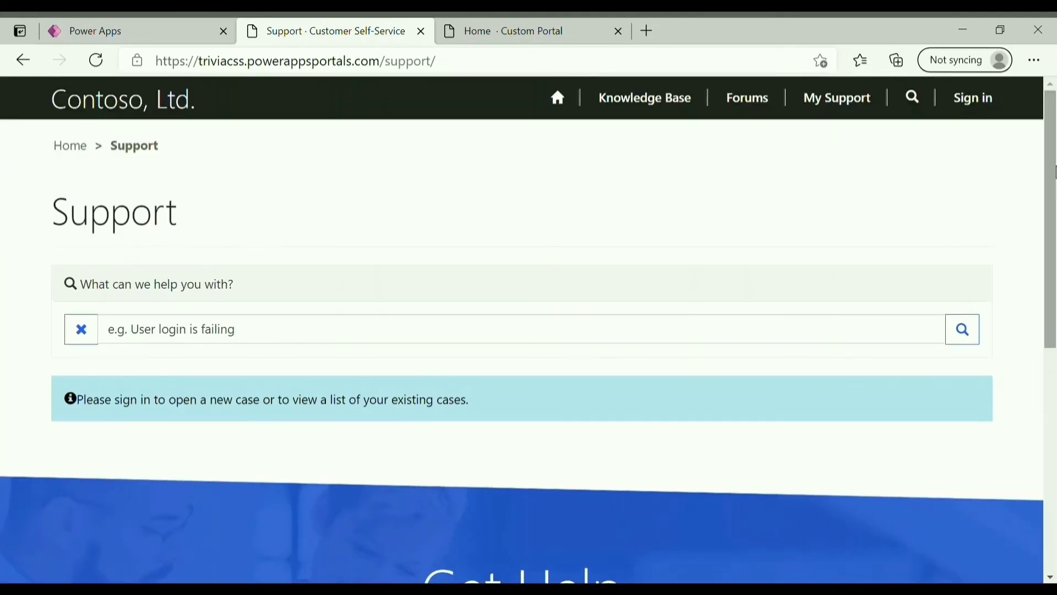
pyautogui.click(94, 30)
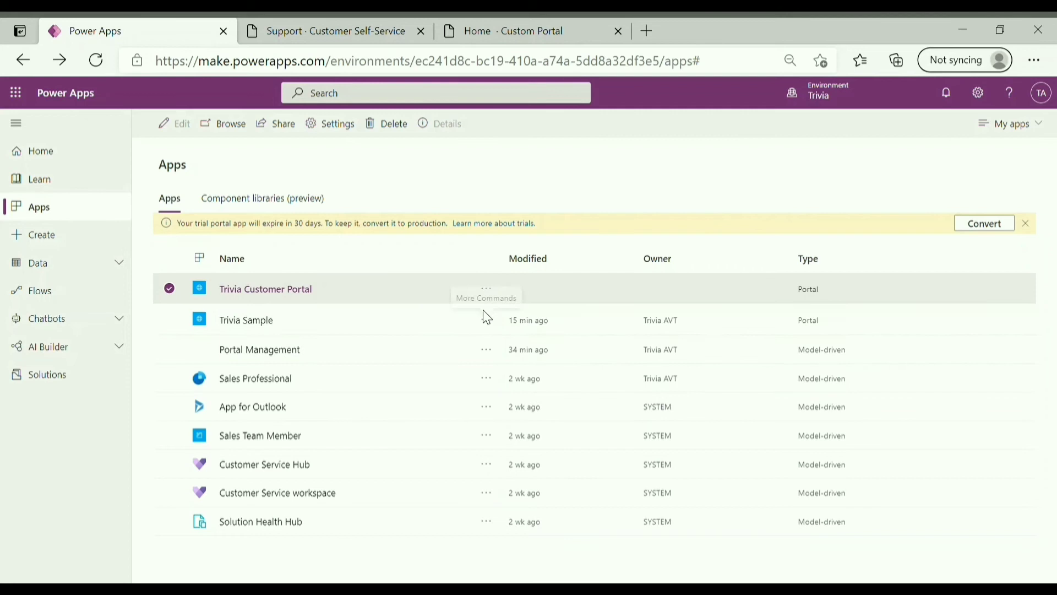
# - Show the More Commands actions, such as Edit, for Trivia Sample
pyautogui.click(486, 320)
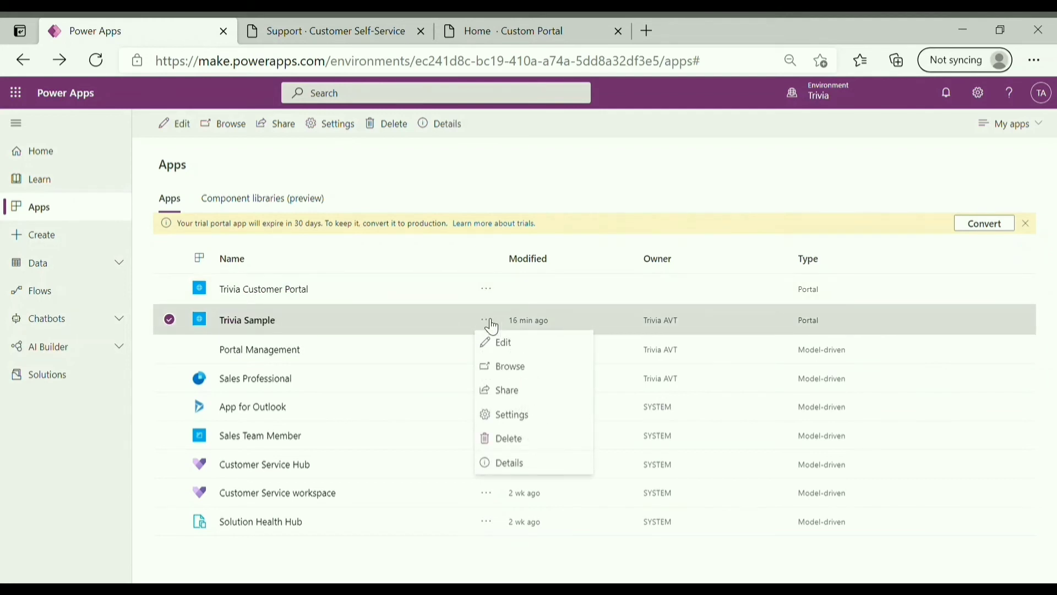
pyautogui.moveTo(528, 438)
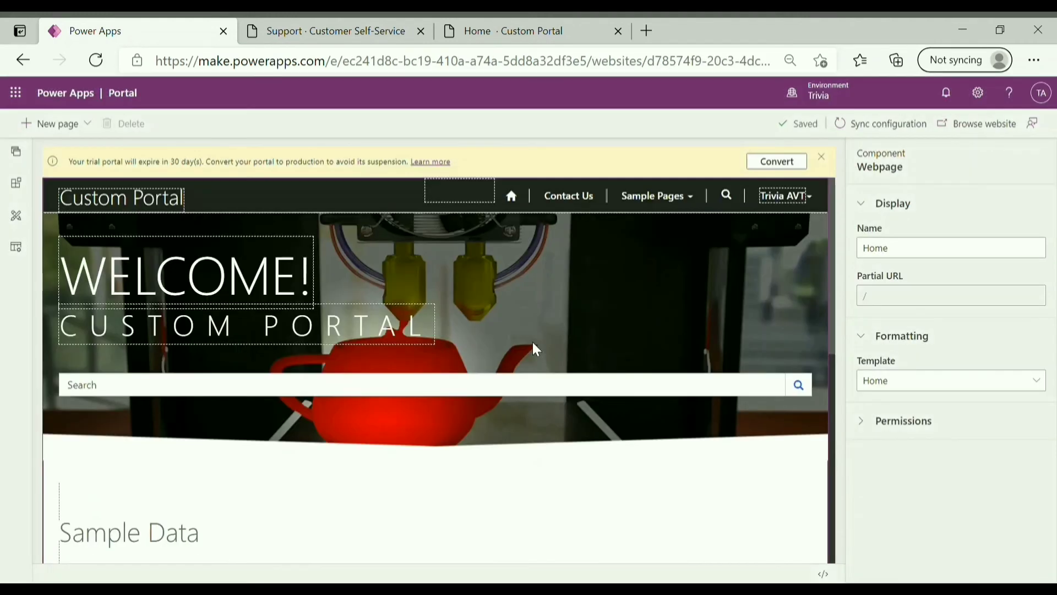
pyautogui.moveTo(16, 186)
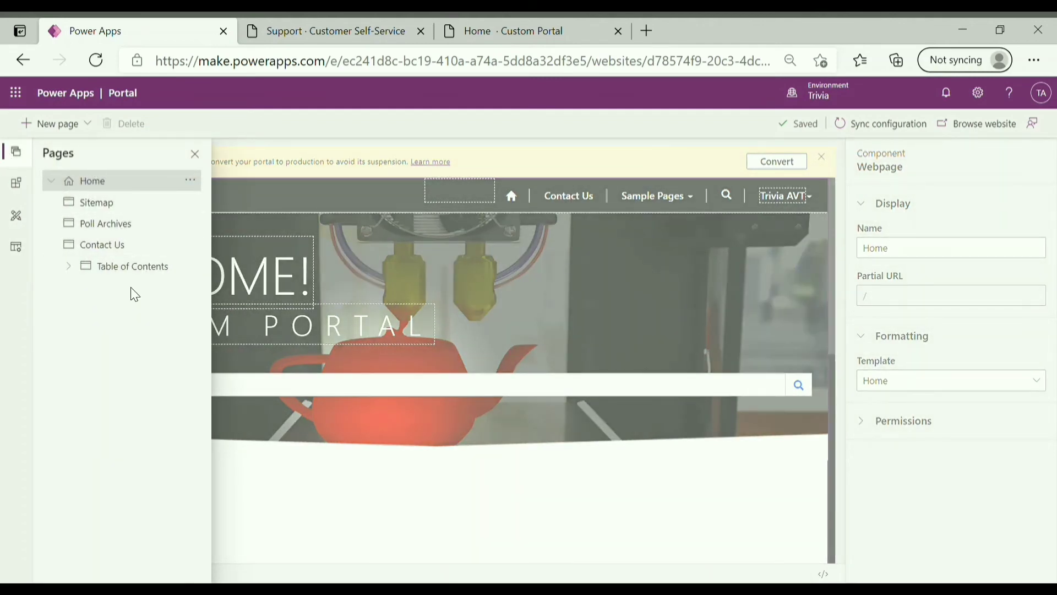
# - Explore the Components and Templates panes, then go back and launch Portal Management
pyautogui.click(15, 184)
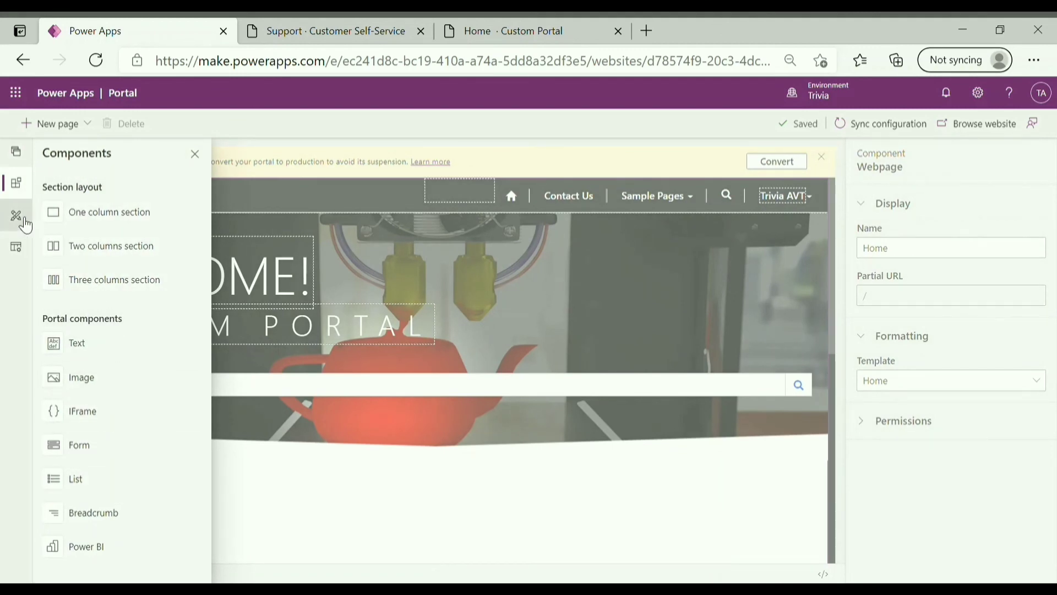
pyautogui.click(16, 216)
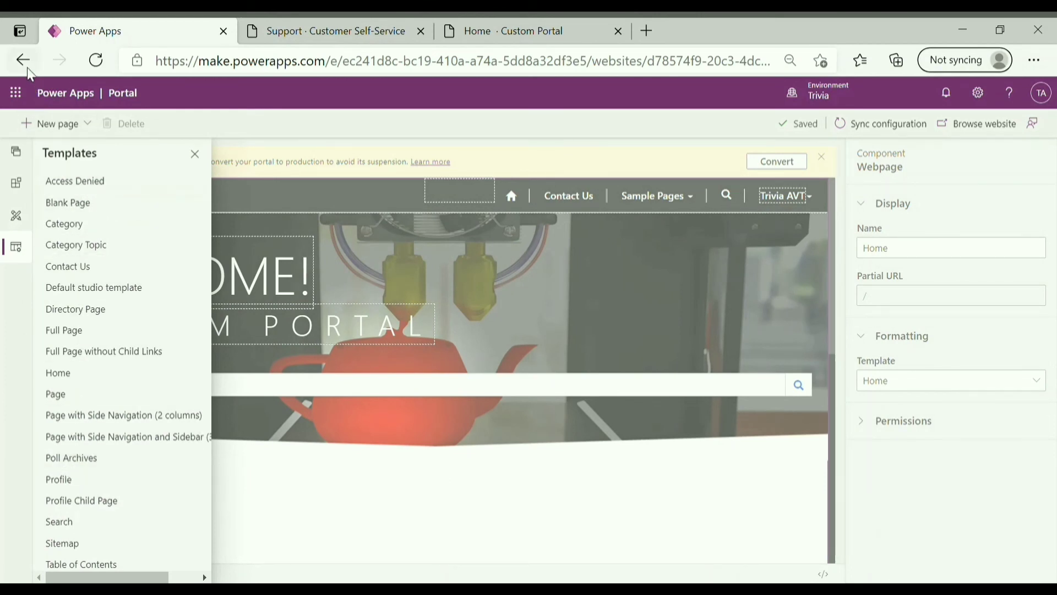
pyautogui.click(24, 60)
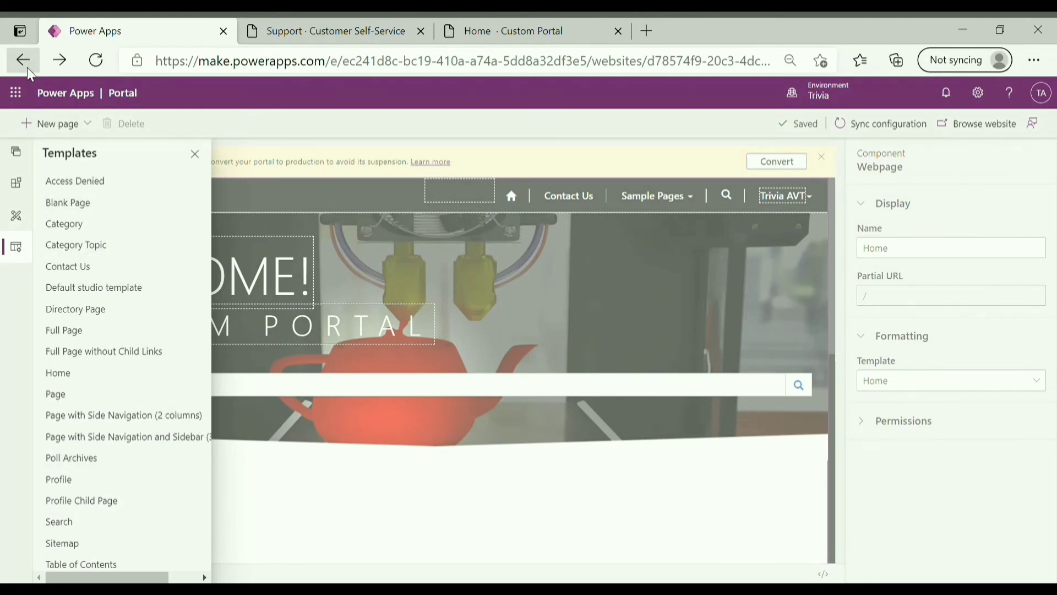
pyautogui.click(22, 60)
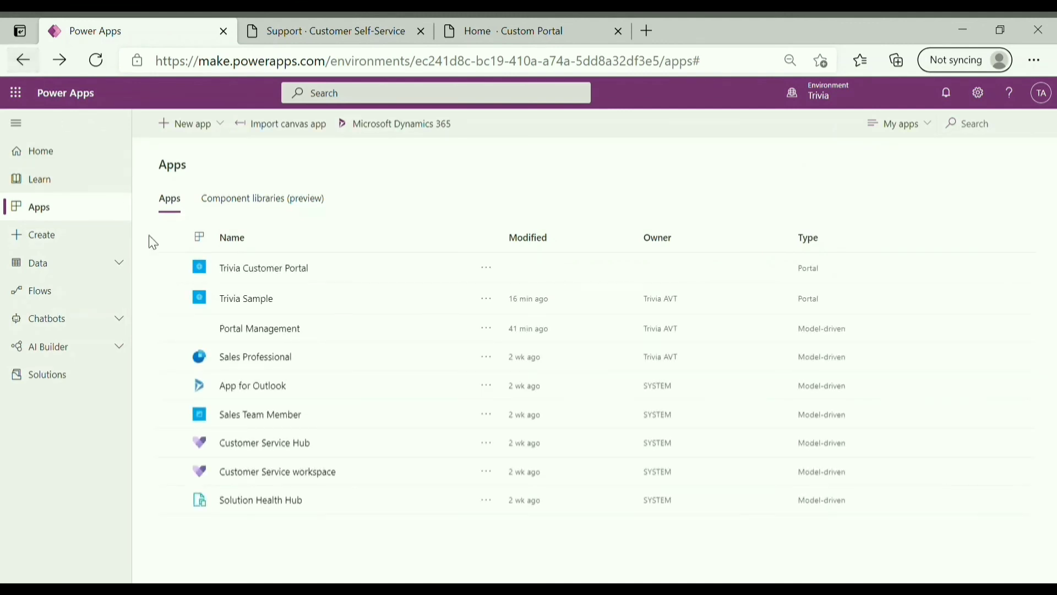
pyautogui.moveTo(259, 328)
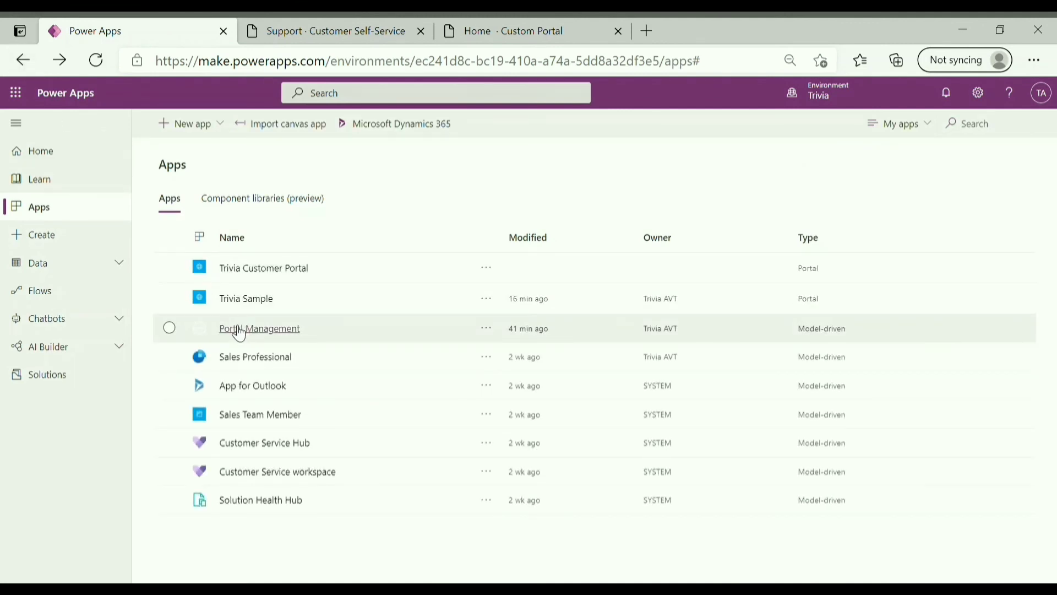
pyautogui.click(259, 329)
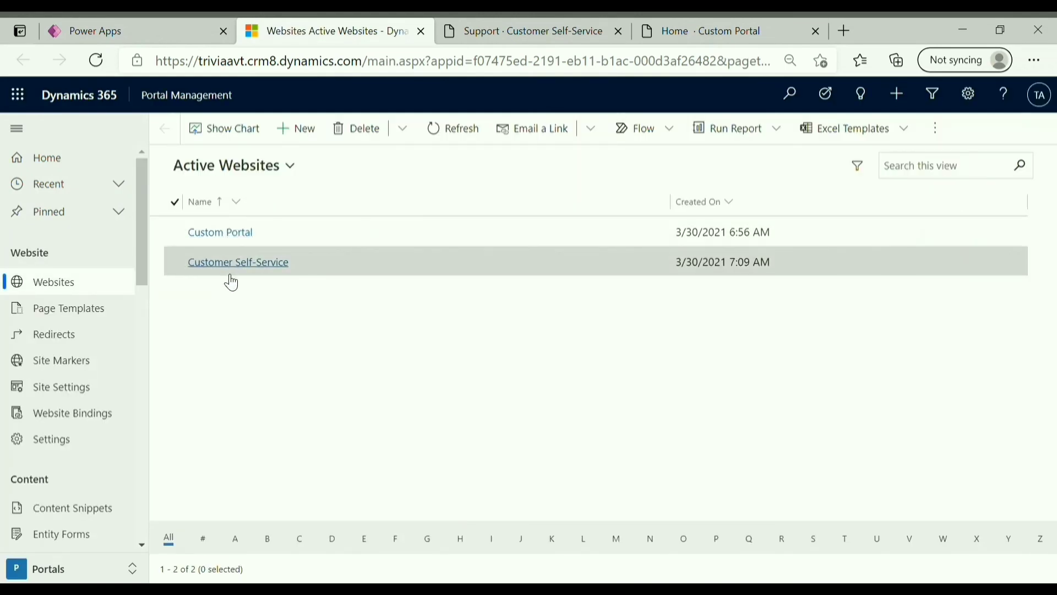
pyautogui.moveTo(144, 262)
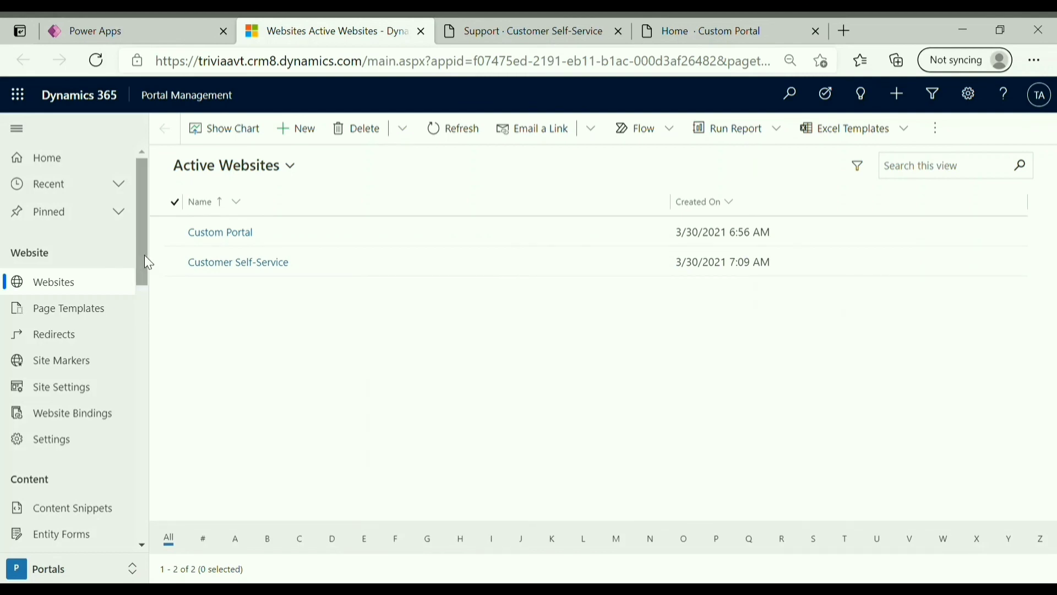
# - Scroll the Portal Management navigation pane to reveal Entity Forms, Web Pages and Web Templates
pyautogui.scroll(-3)
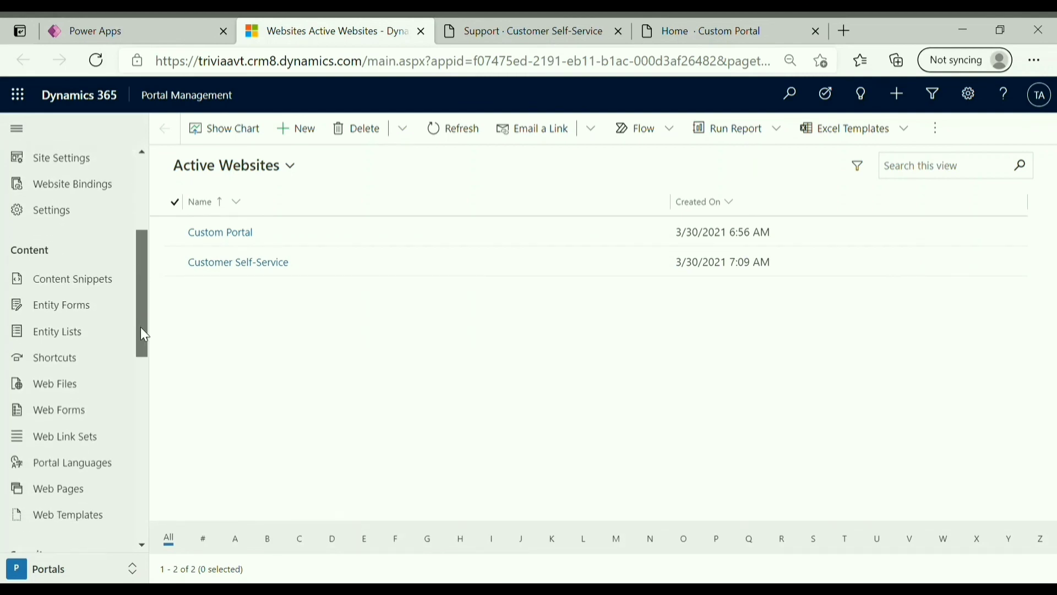